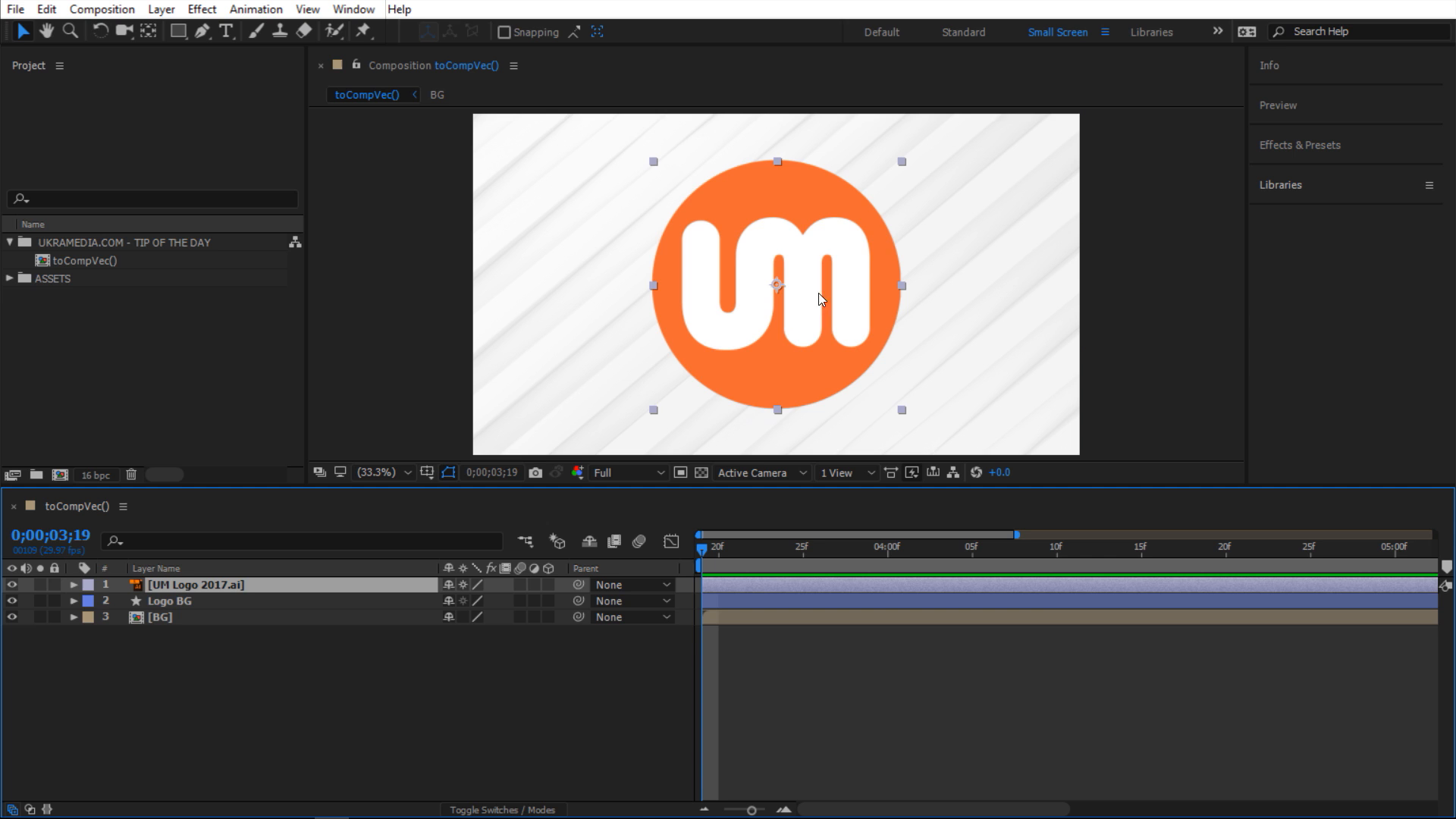
Step: Solo the orange Logo BG circle layer, then select the UM Logo 2017.ai layer
left_click(171, 601)
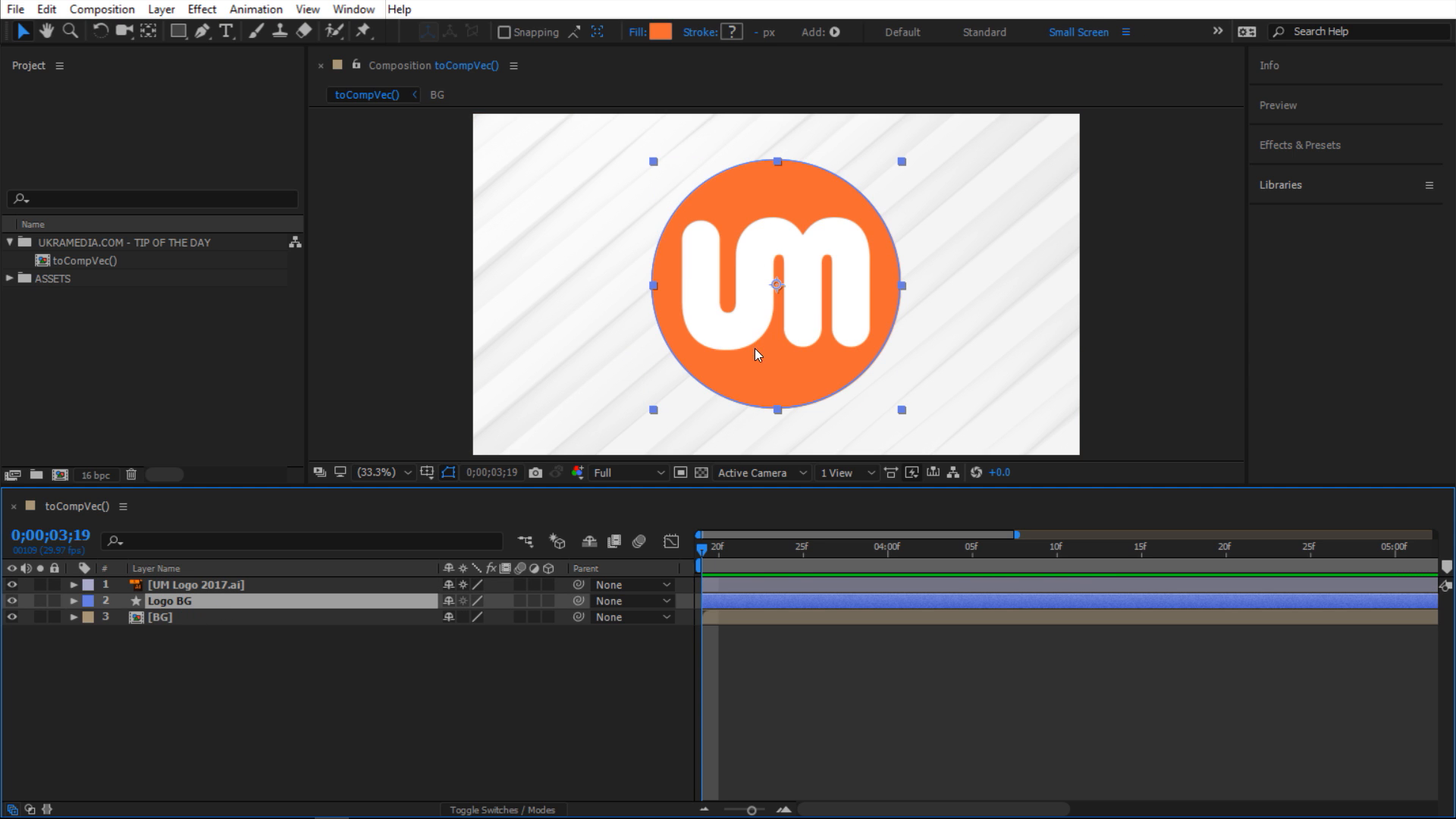
left_click(39, 600)
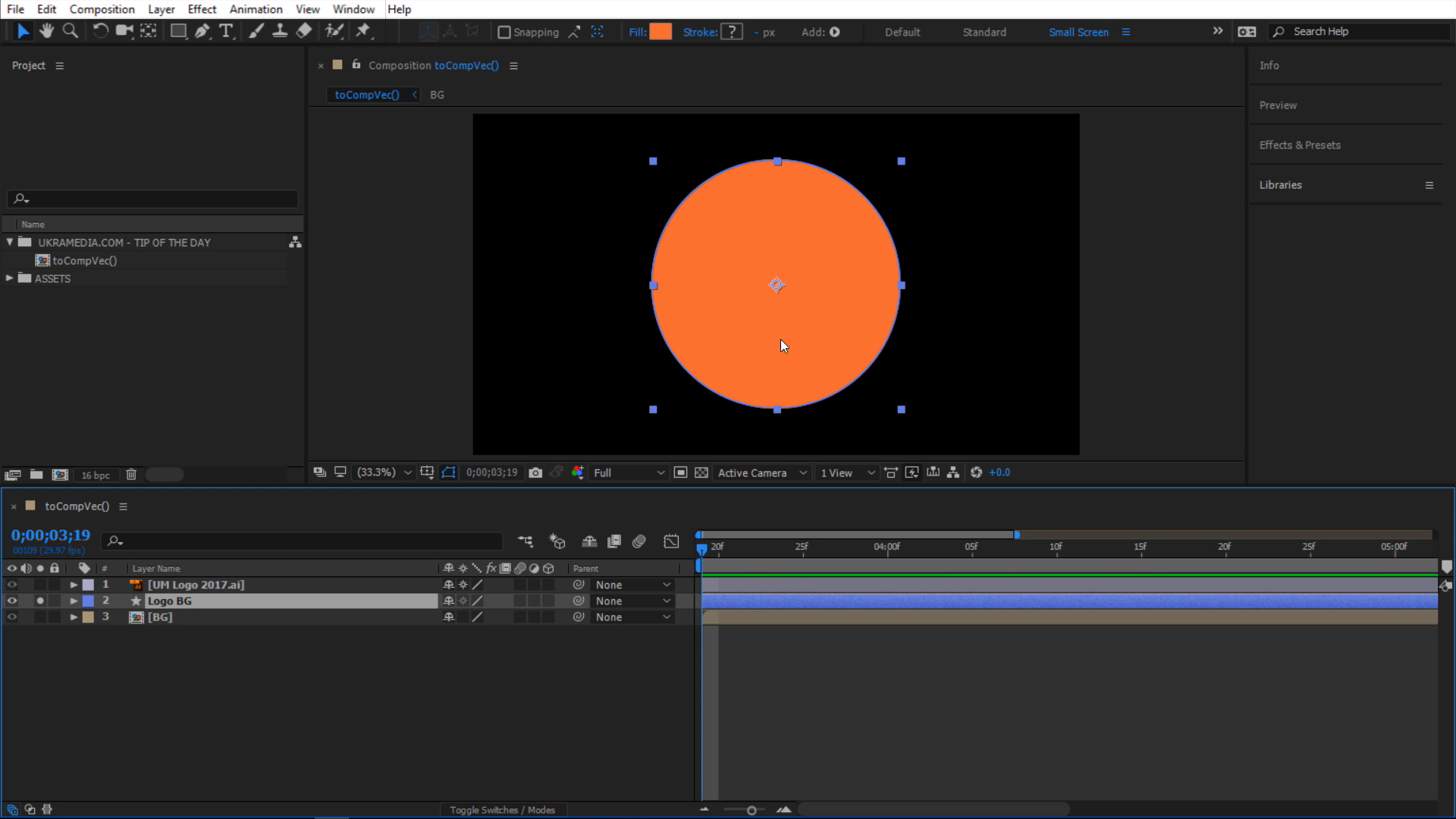
mouse_move(845, 248)
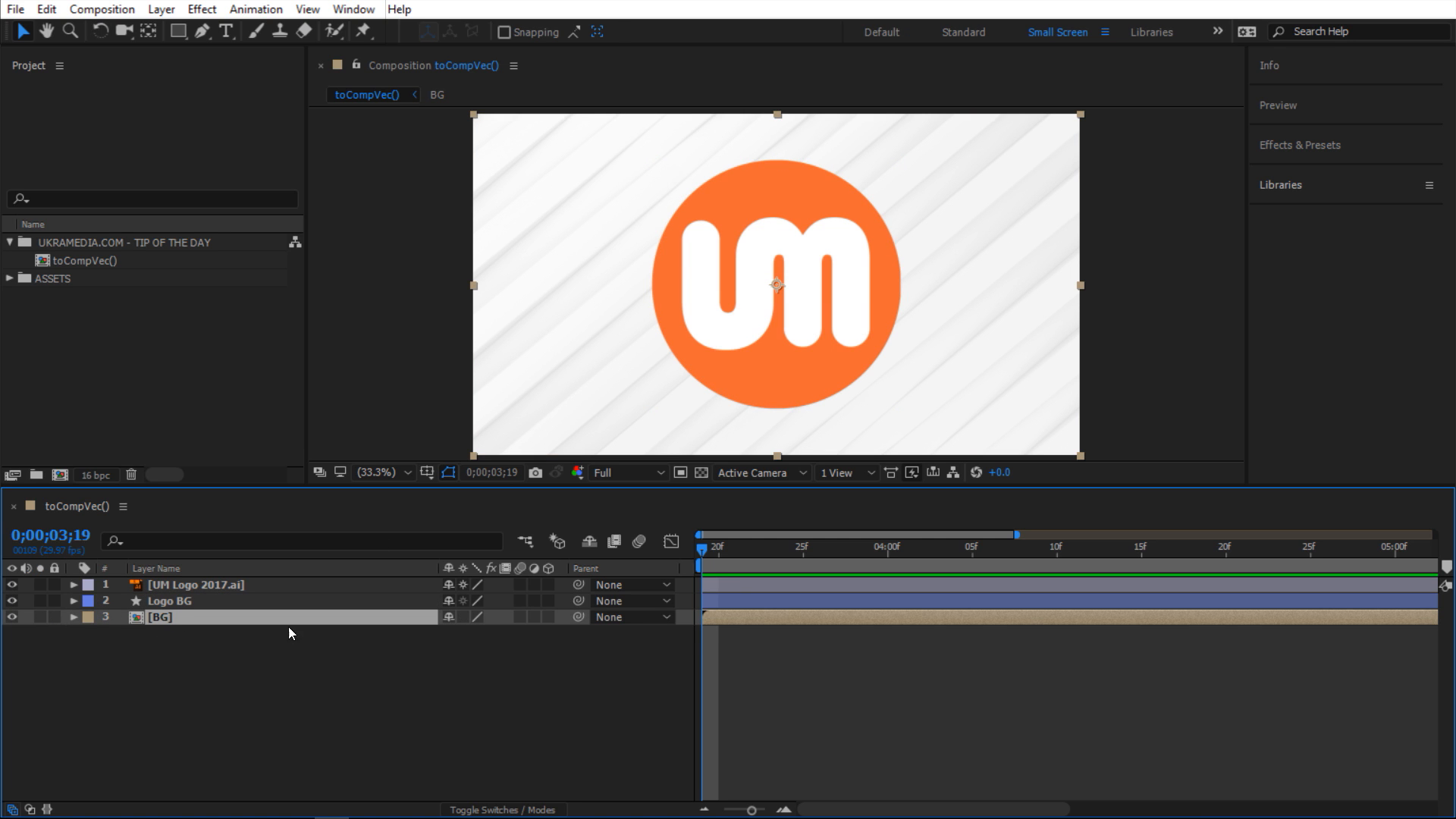
mouse_move(240, 707)
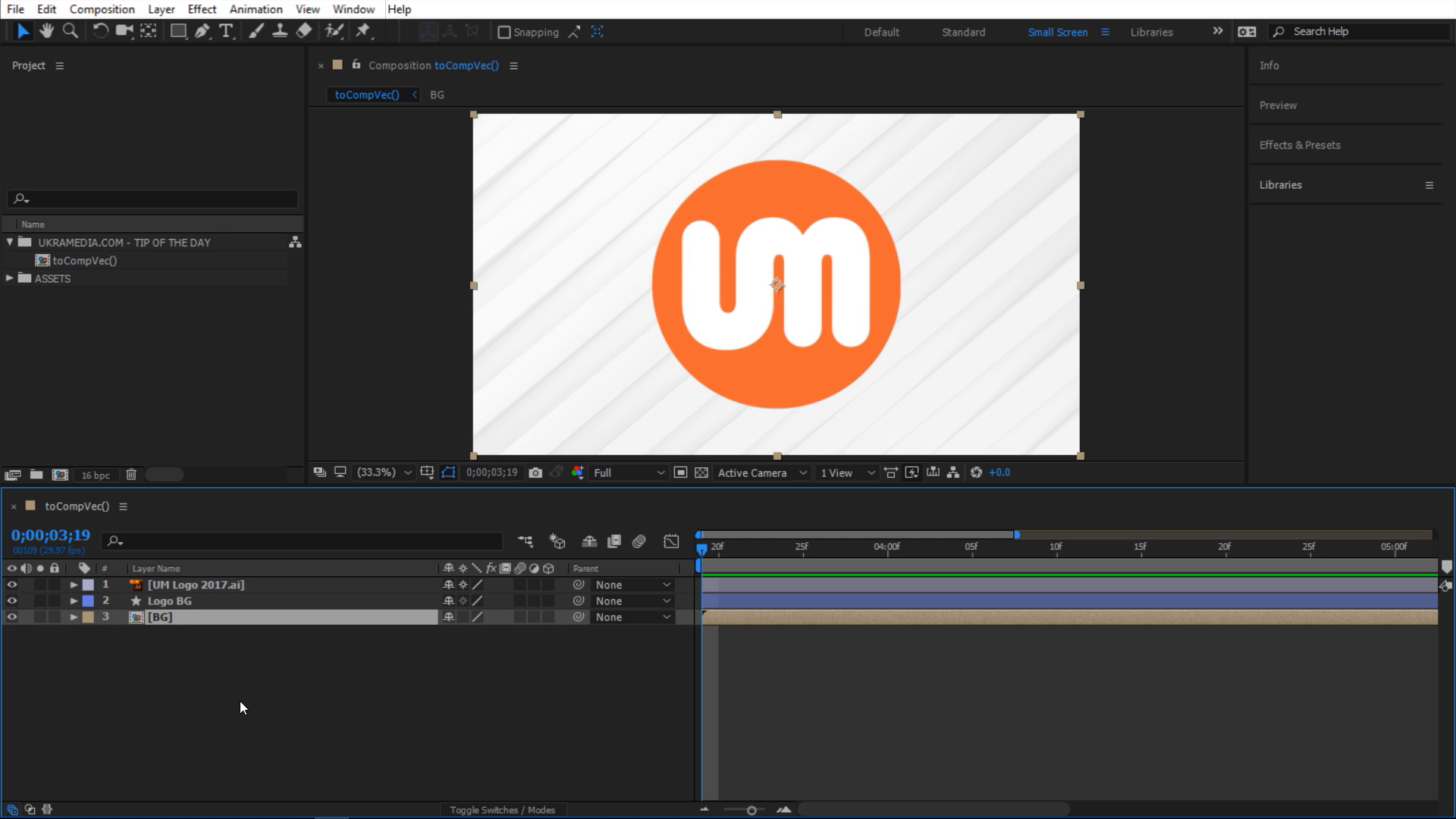
left_click(195, 585)
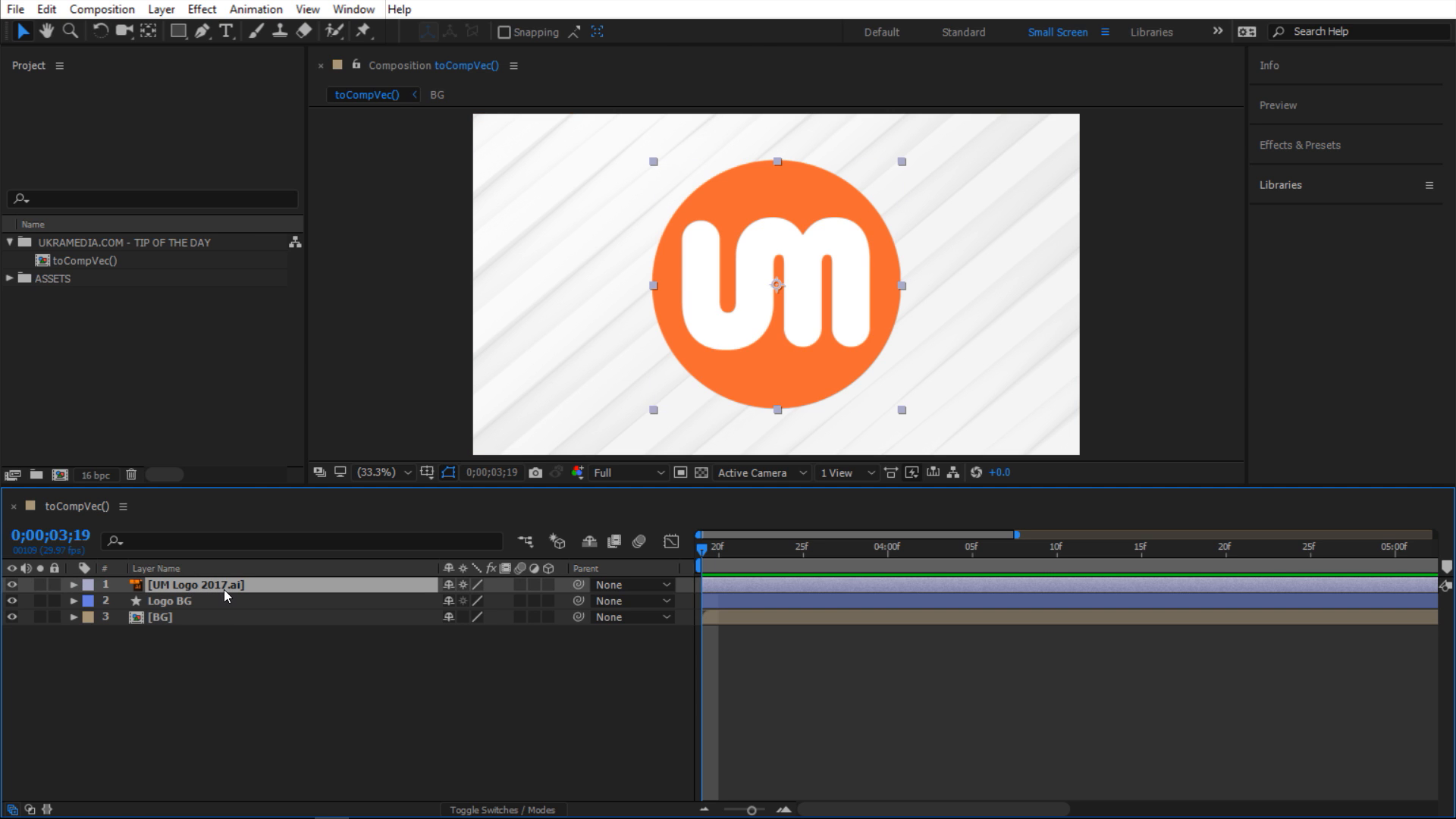
left_click(169, 600)
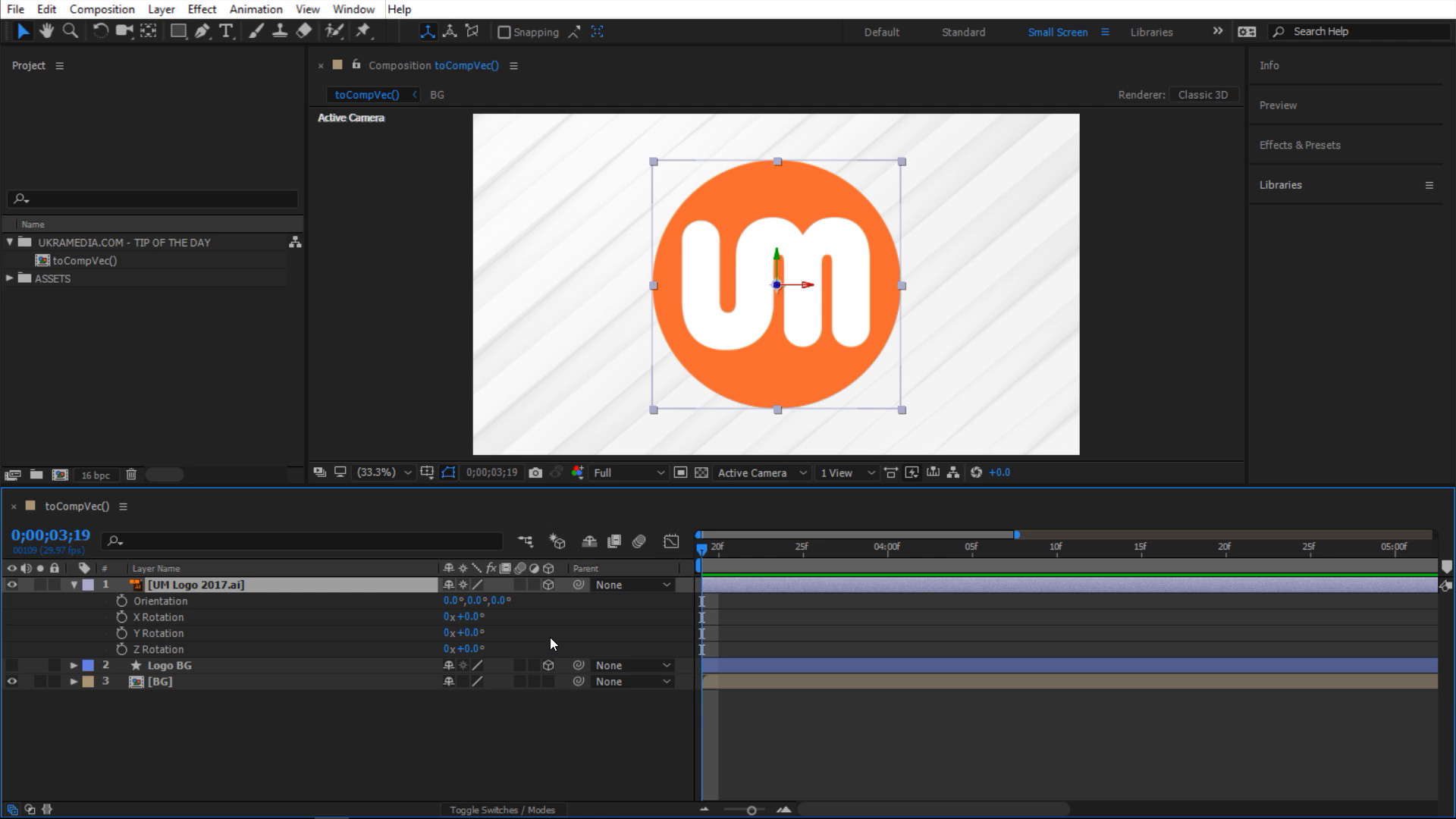
mouse_move(576, 652)
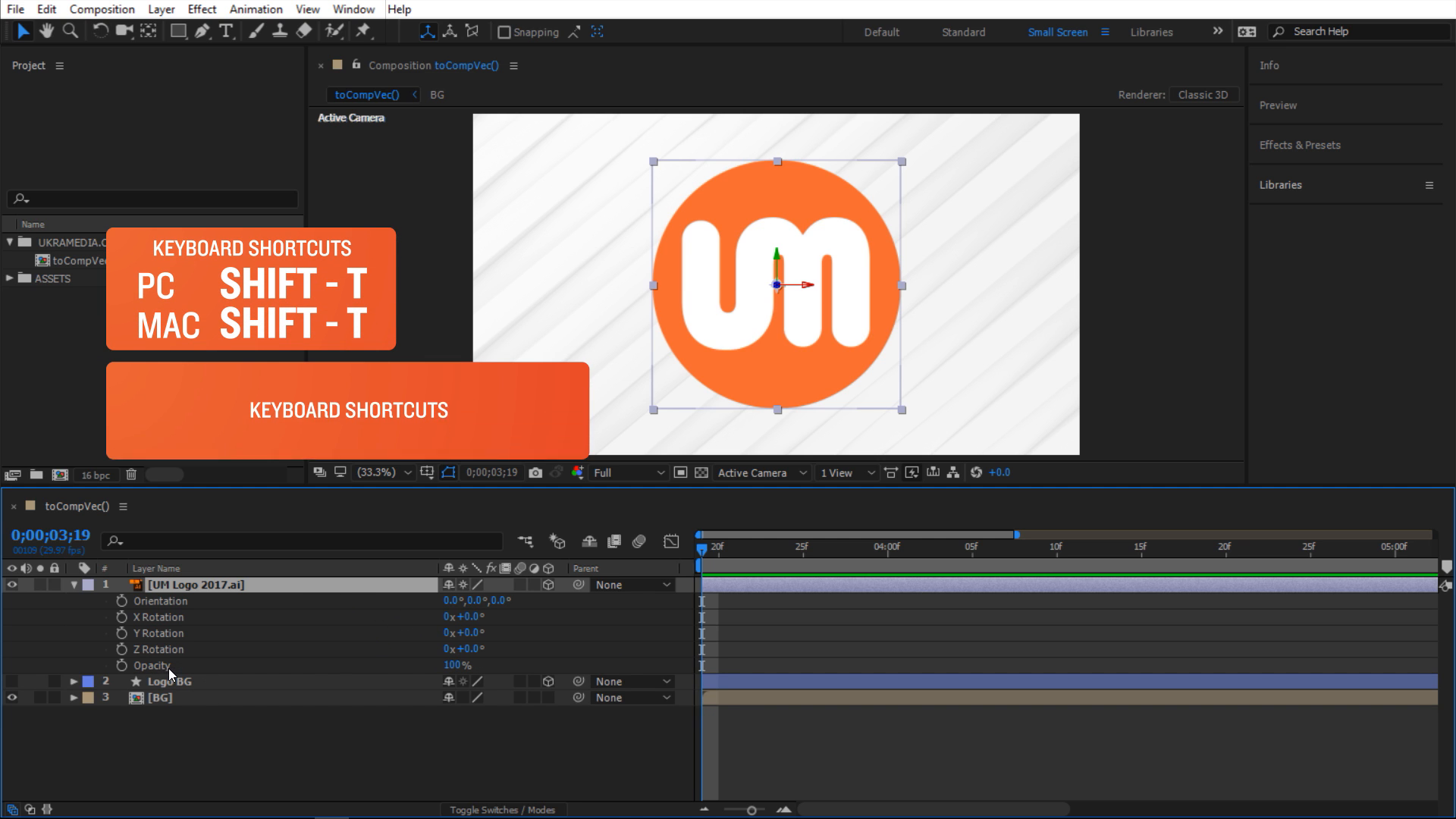
mouse_move(121, 669)
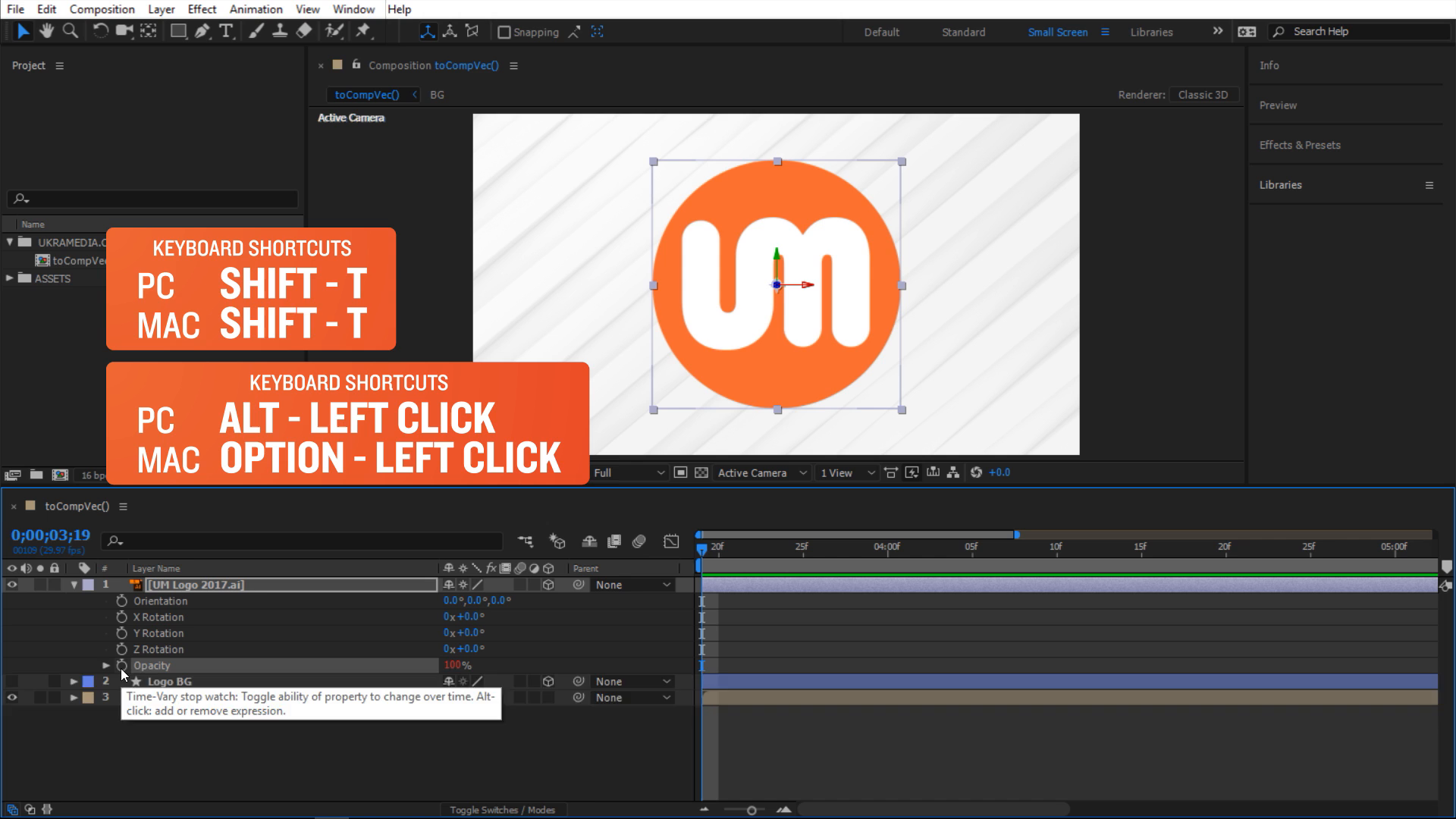
Step: Give the UM logo's Opacity the expression toCompVec([0, 0, 1])[2]
left_click(120, 665)
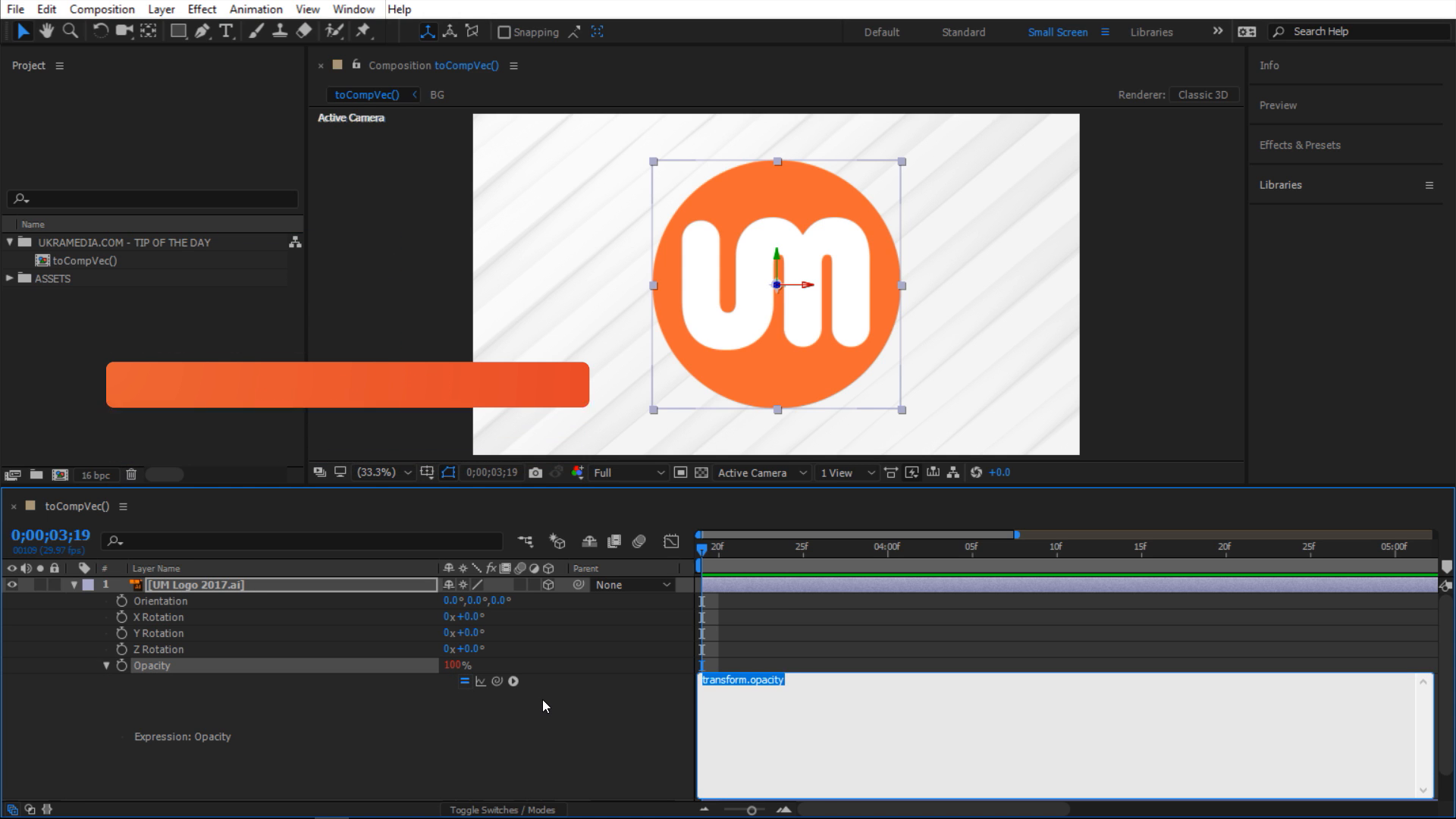
type("toComp")
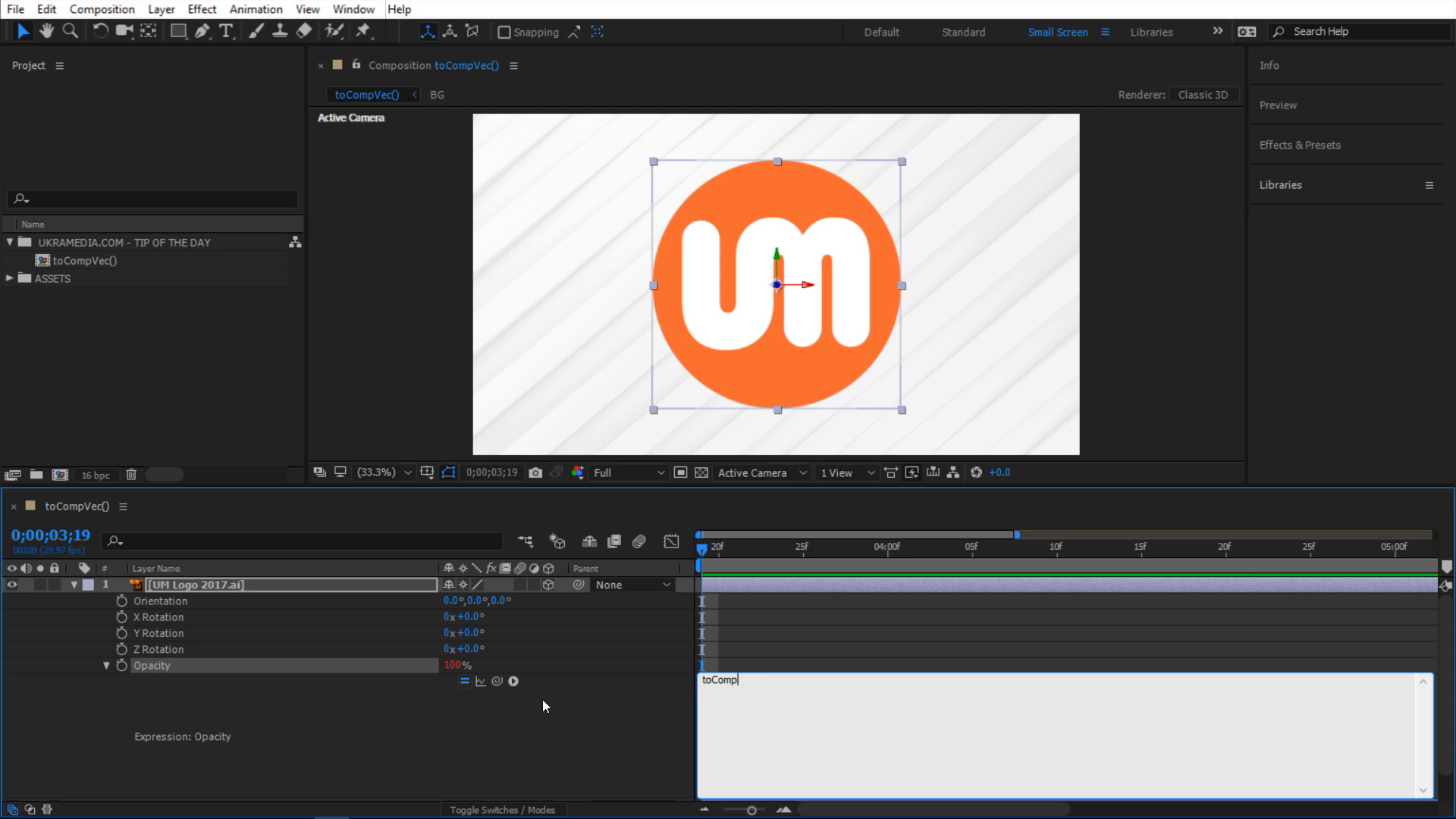
type("Vec()")
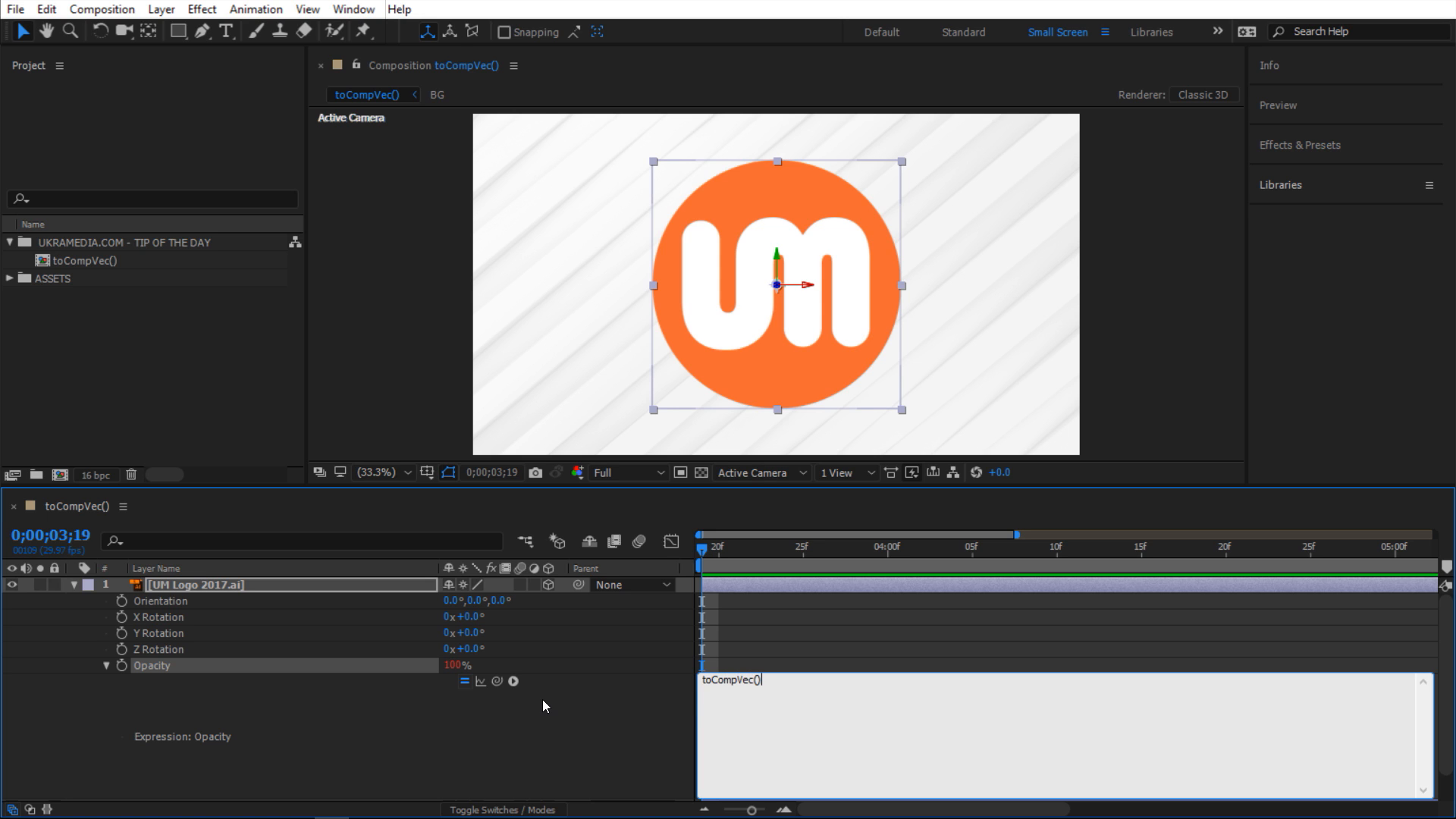
mouse_move(749, 692)
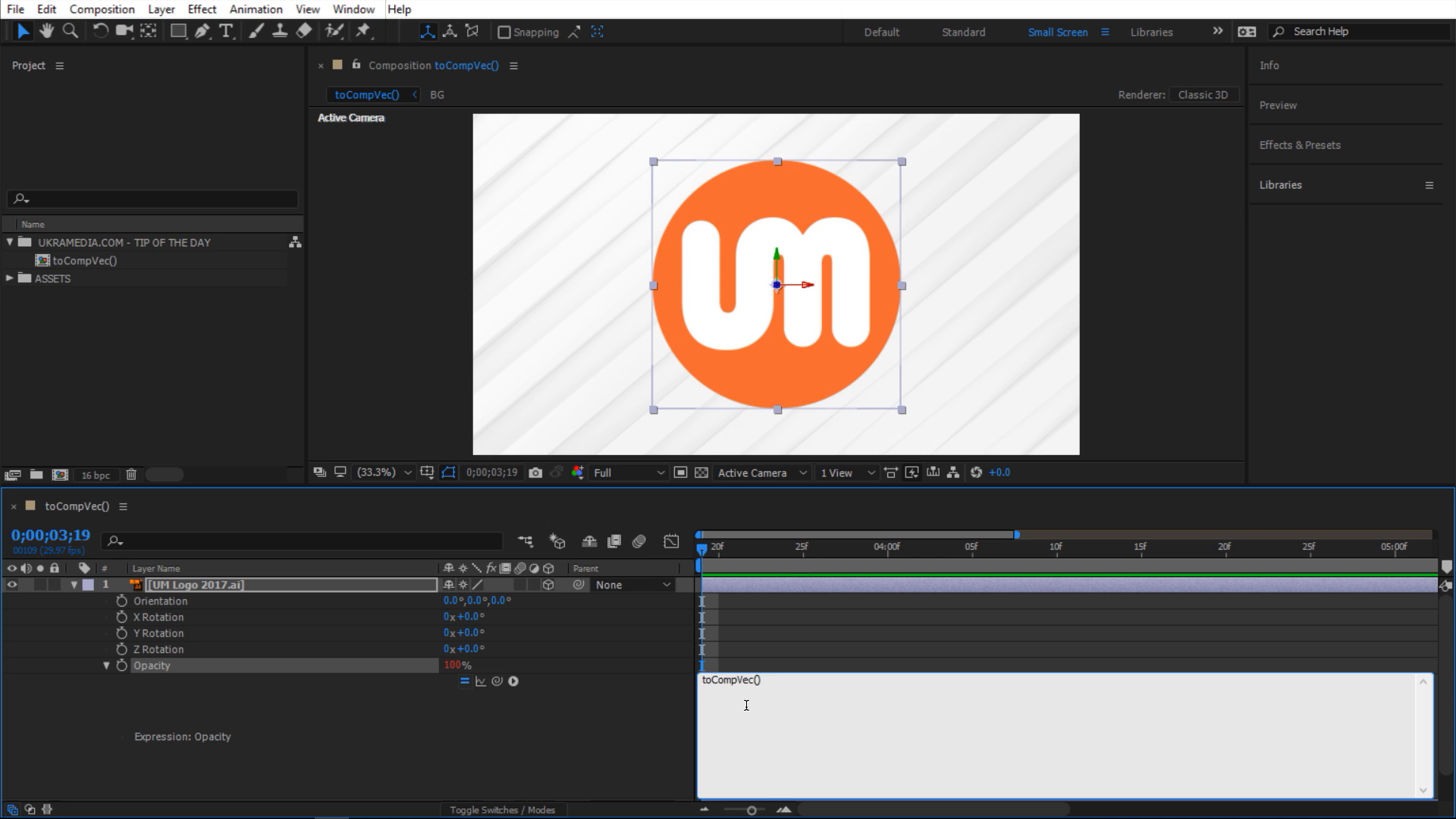
left_click(761, 679)
type("[")
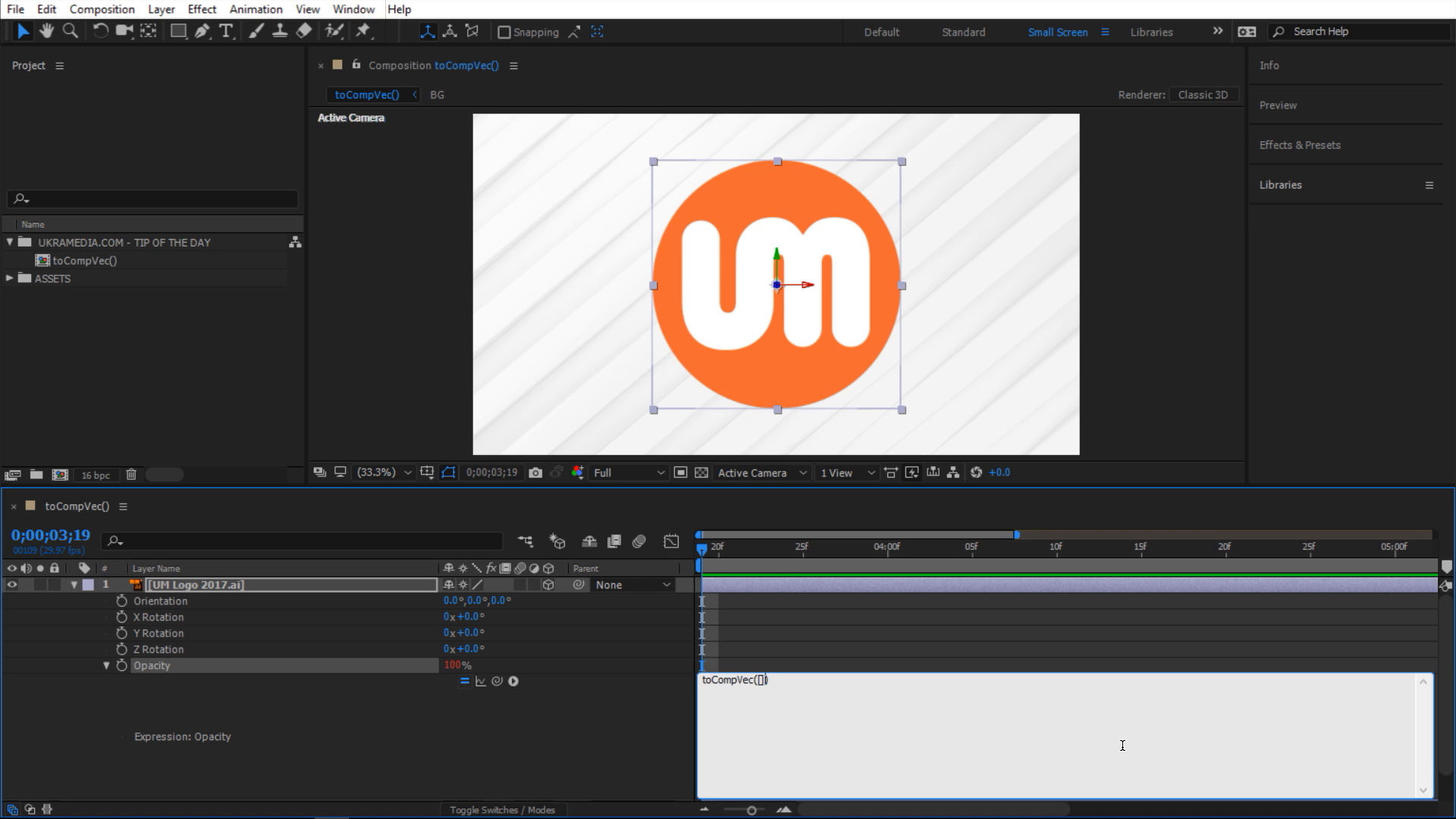
type("0,")
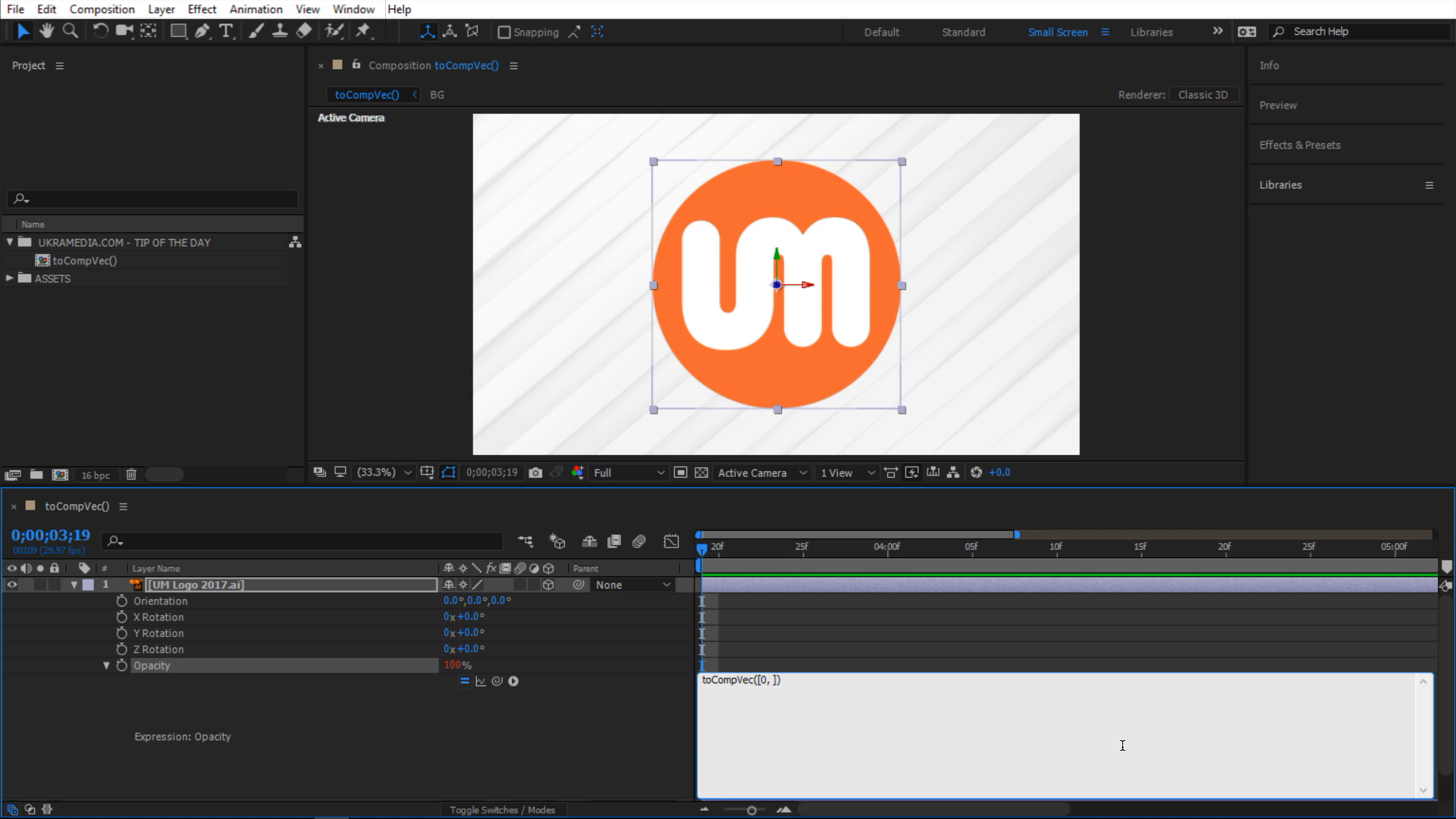
type("0,")
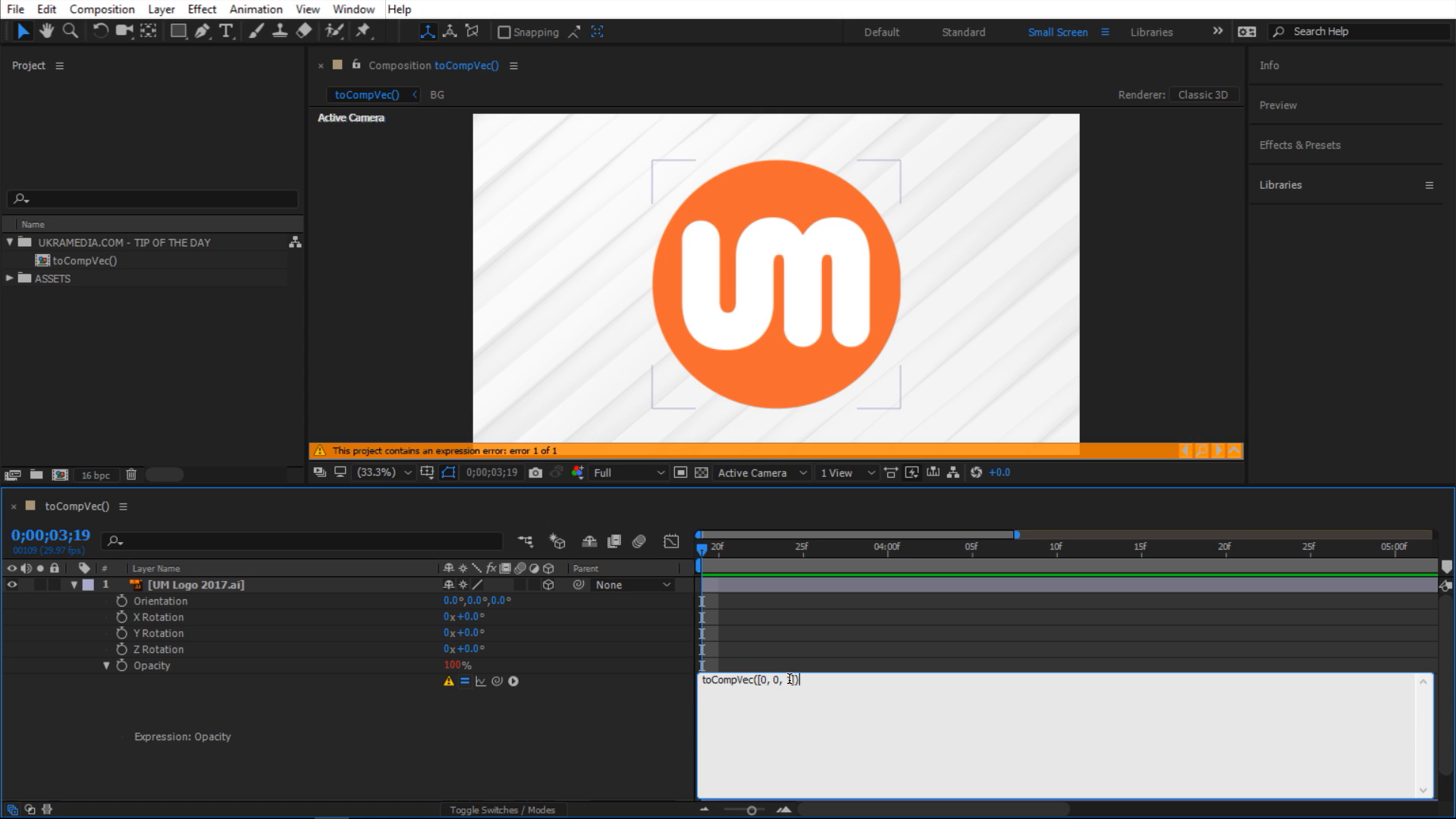
double_click(795, 679)
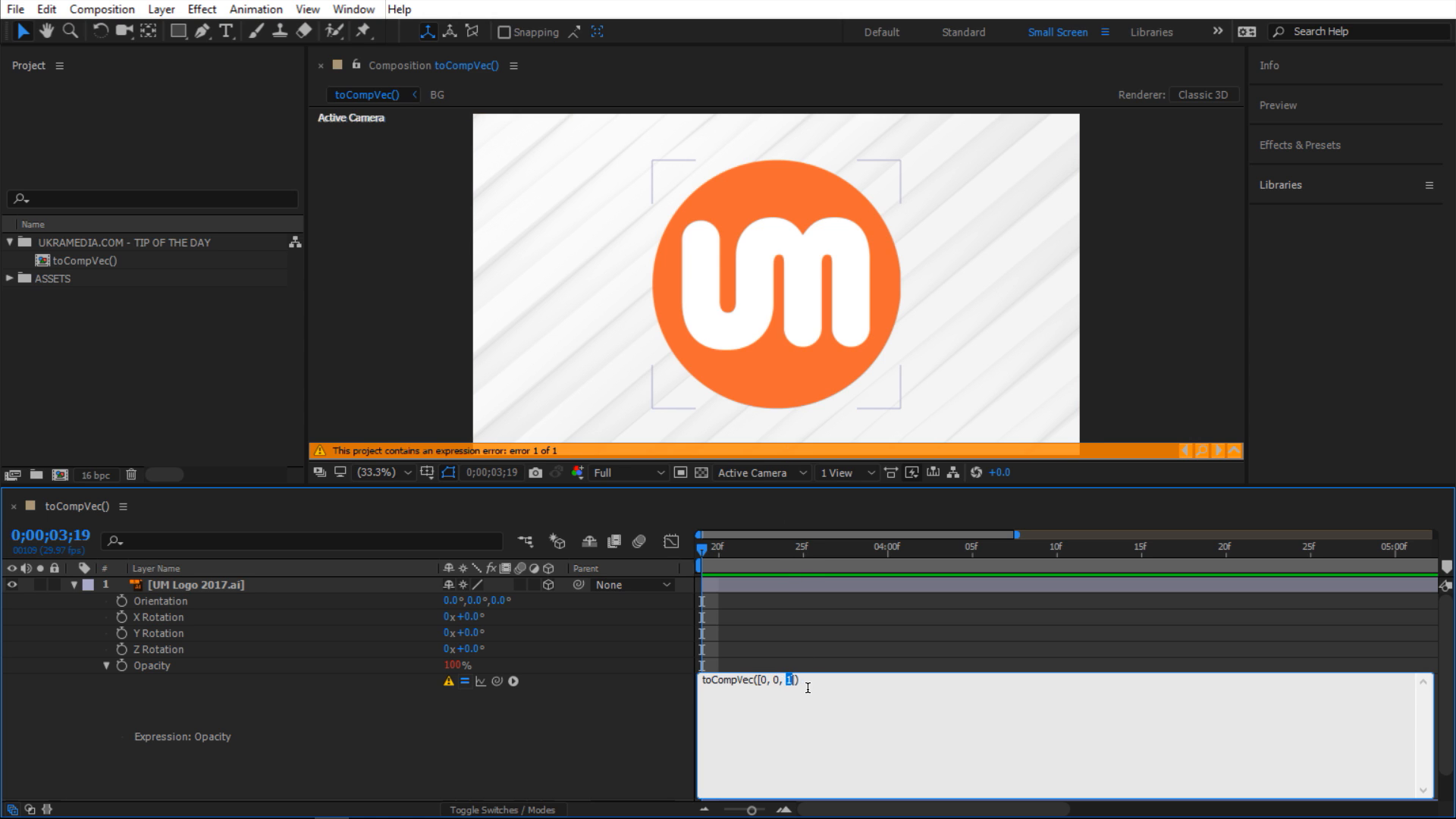
left_click(795, 679)
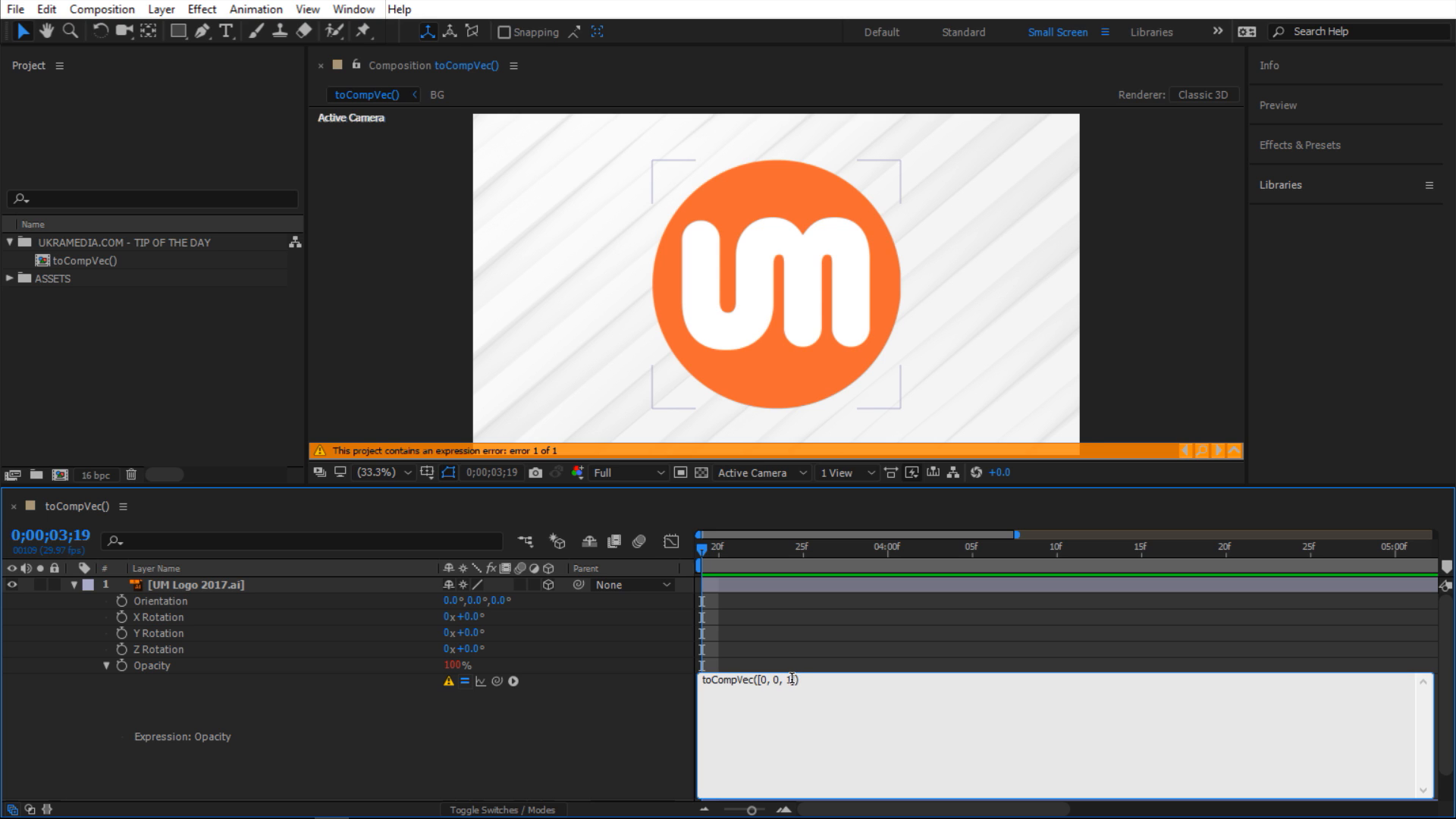
type("]")
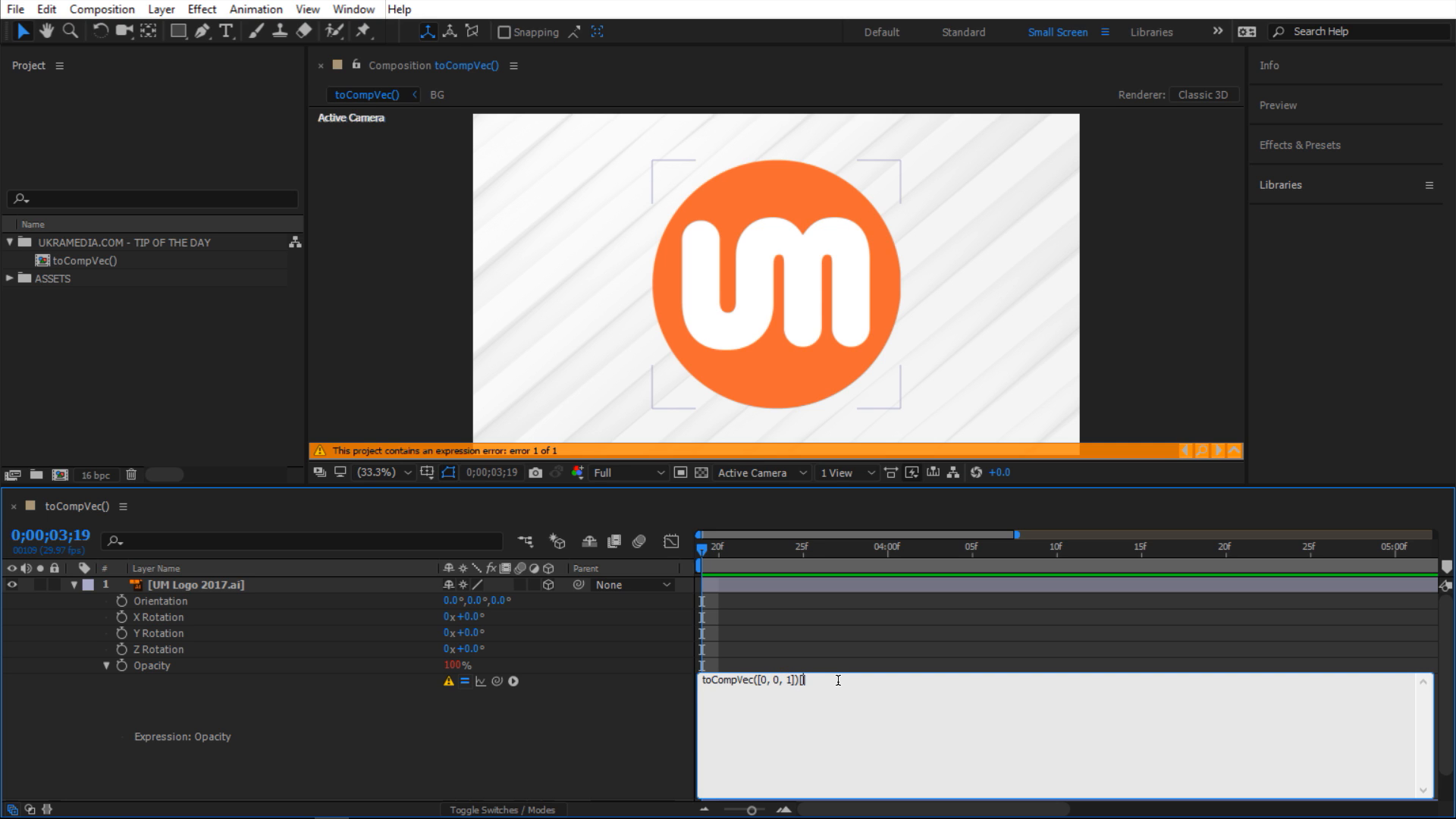
type("2")
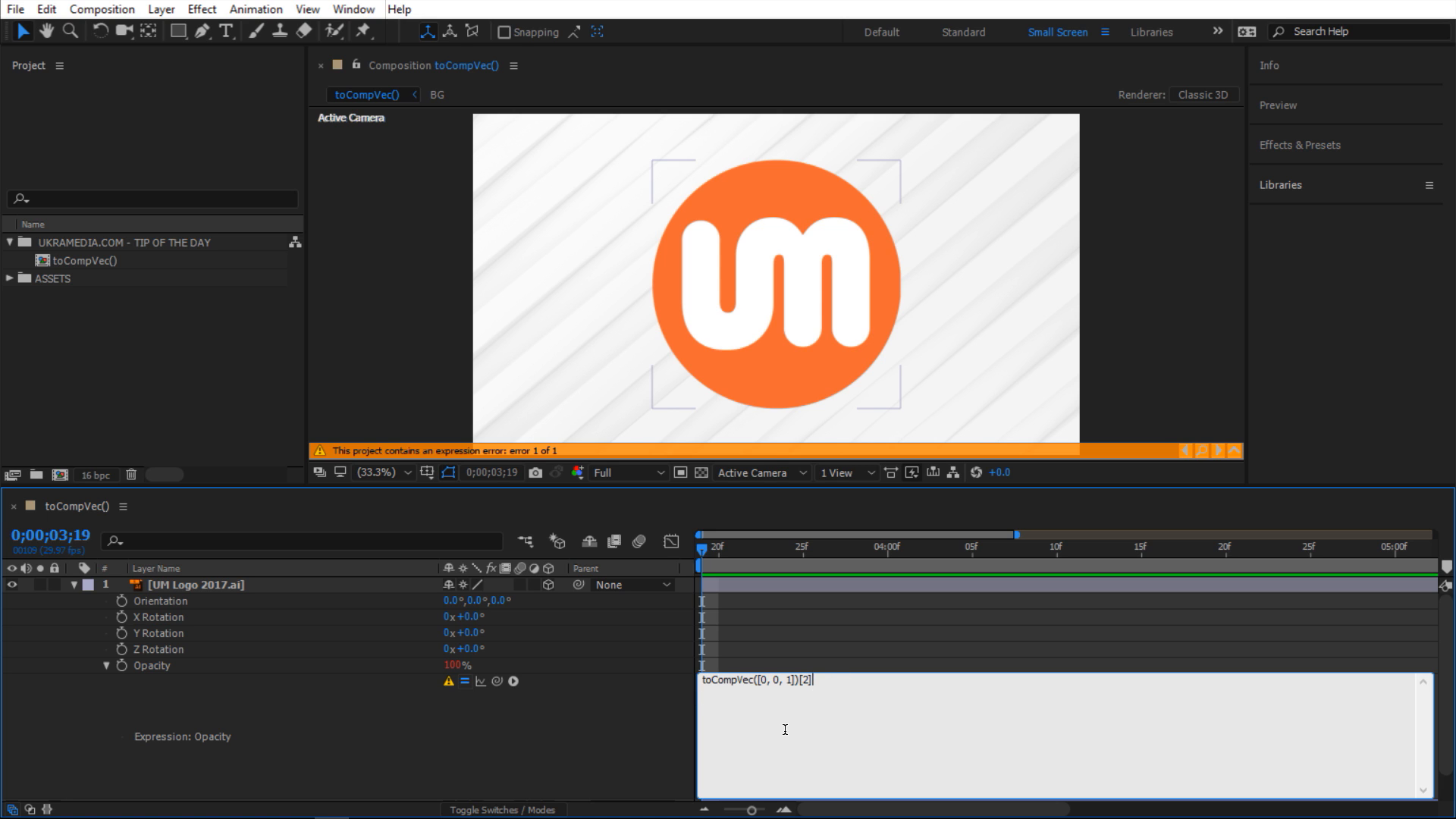
mouse_move(629, 732)
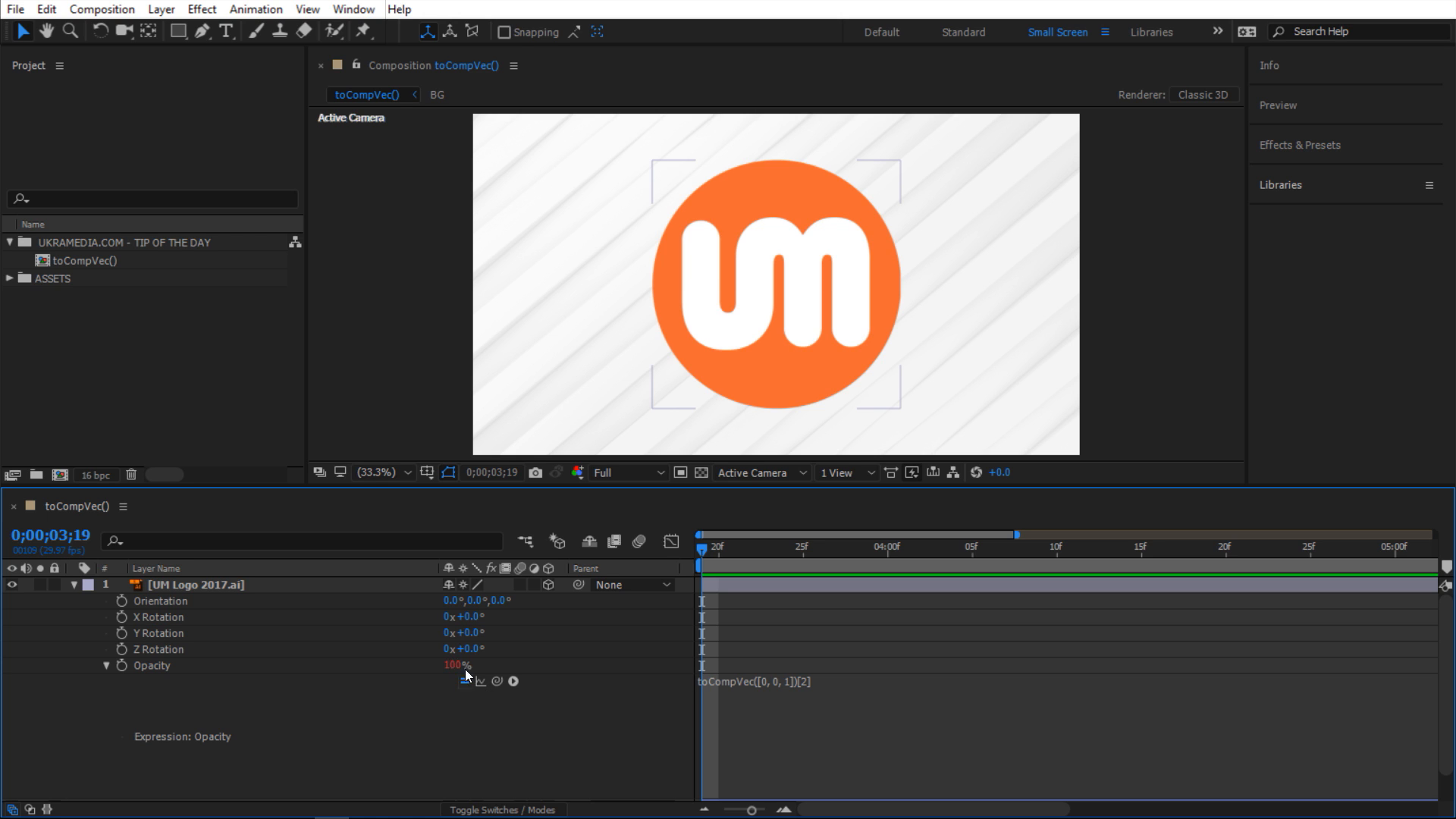
mouse_move(496, 645)
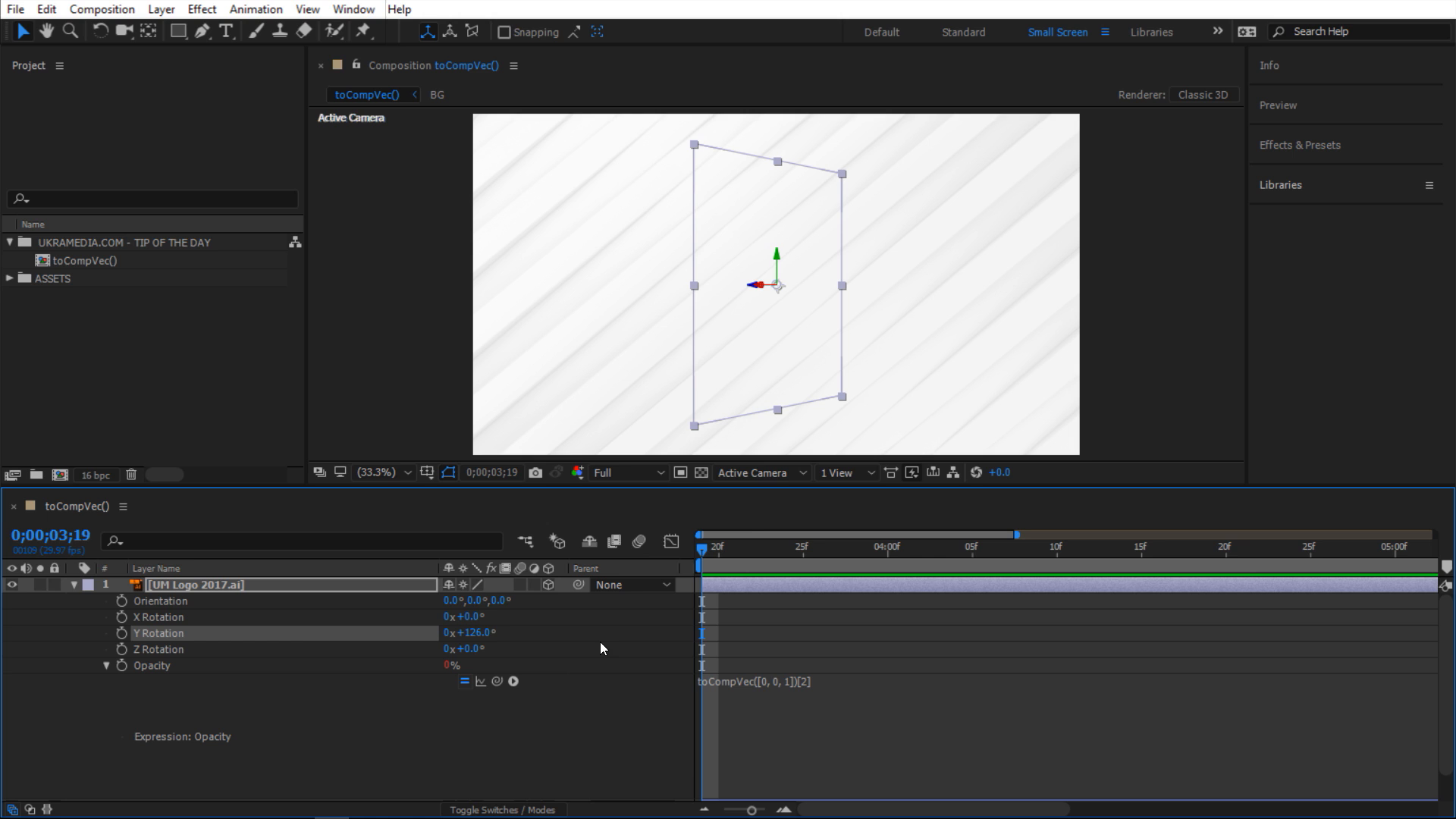
mouse_move(790, 444)
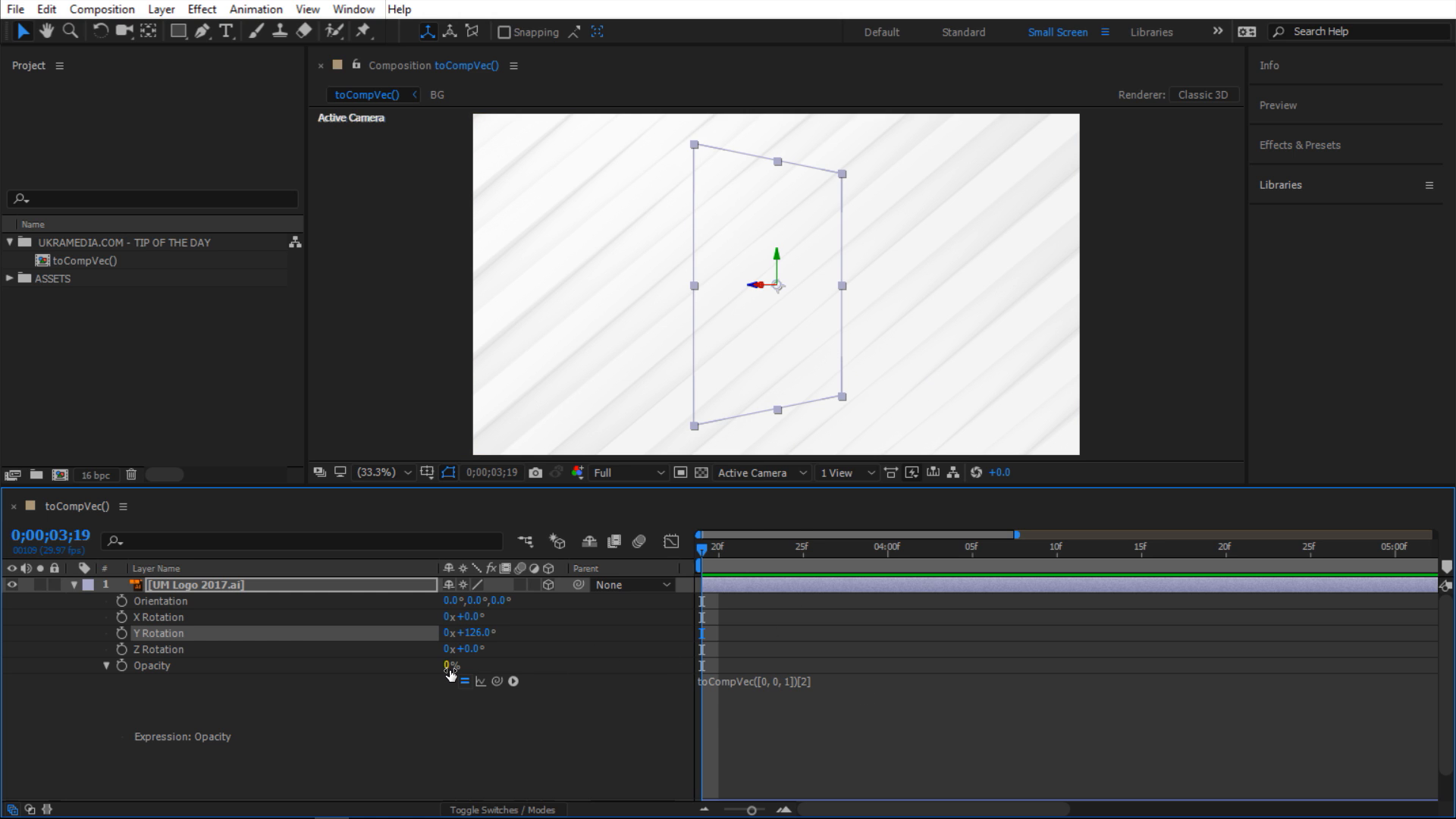
Step: Turn the UM logo to about 126° Y Rotation so its opacity drops to 0%
double_click(469, 633)
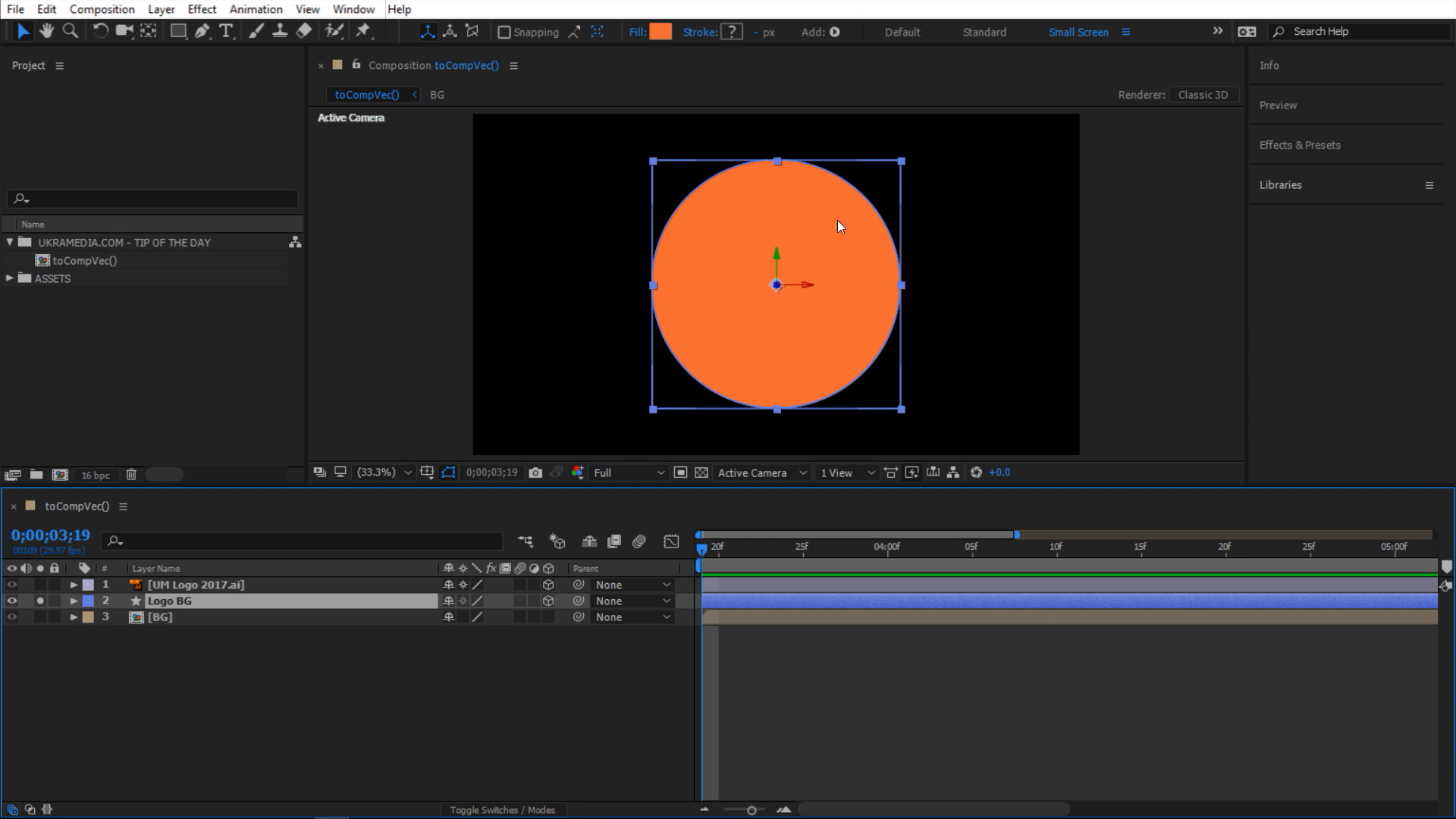
mouse_move(773, 365)
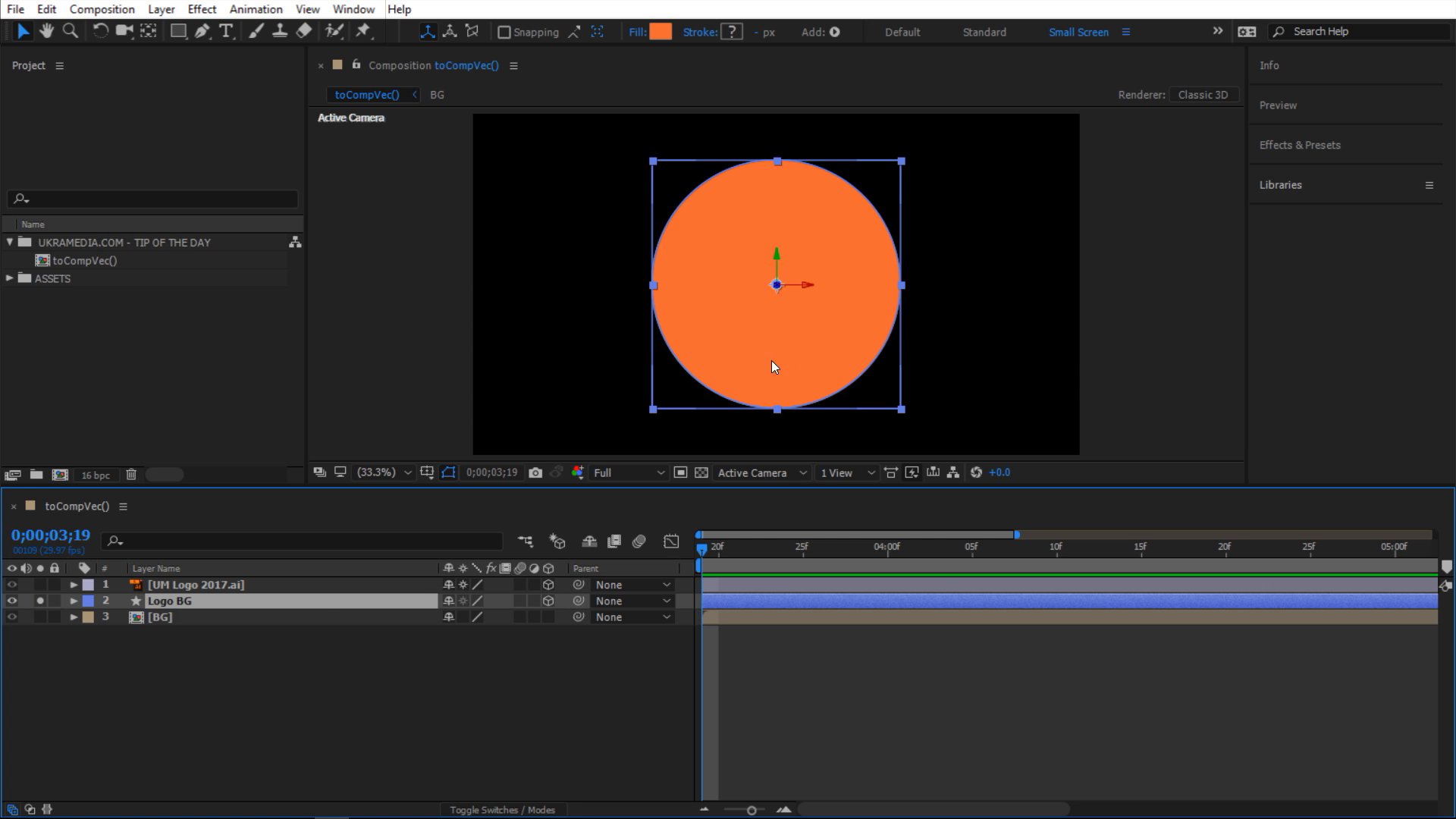
Step: Paste the toCompVec([0, 0, 1])[2] expression into Logo BG's Opacity and show its rotation
key("t")
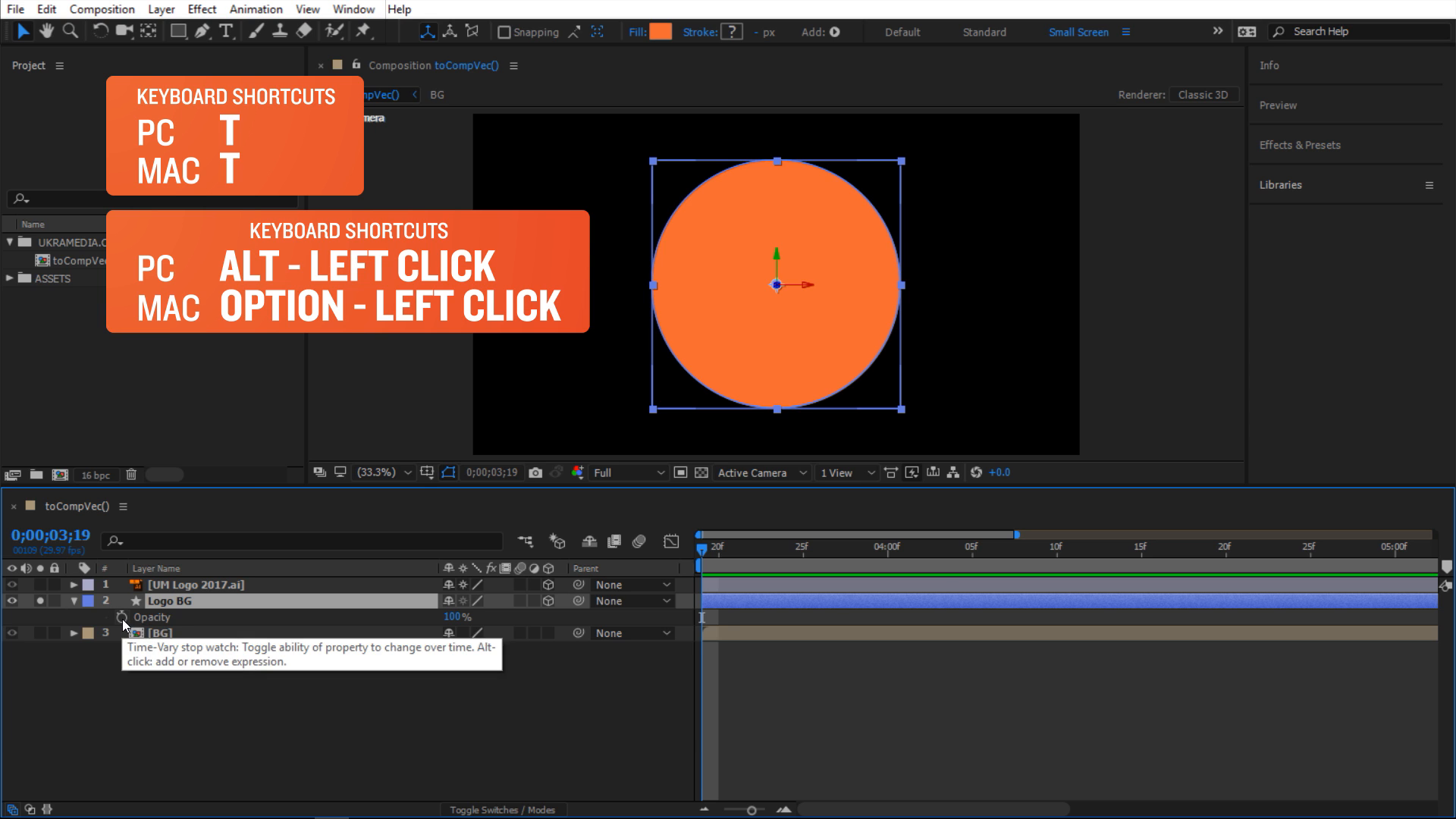
left_click(122, 617)
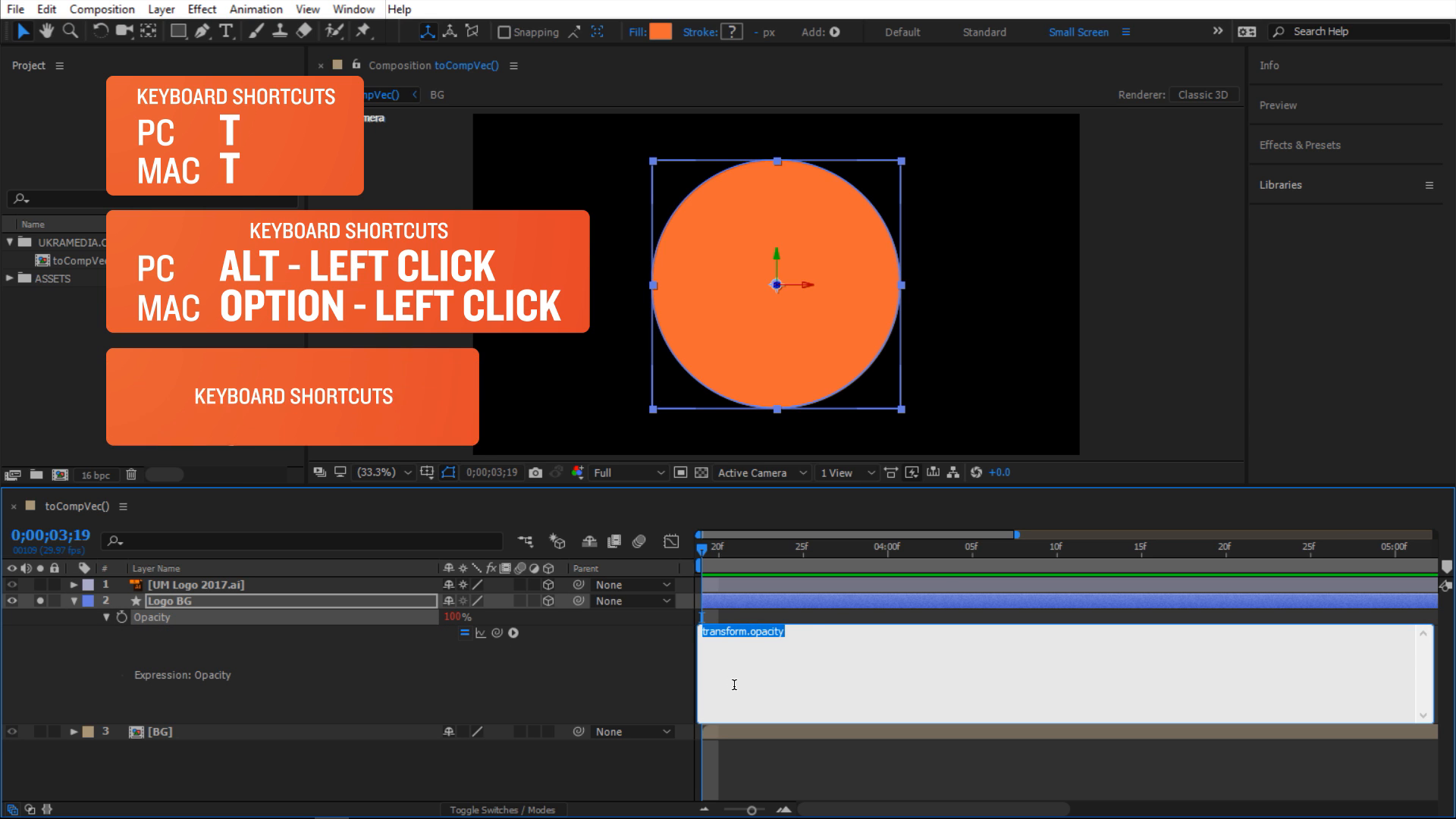
key("ctrl+v")
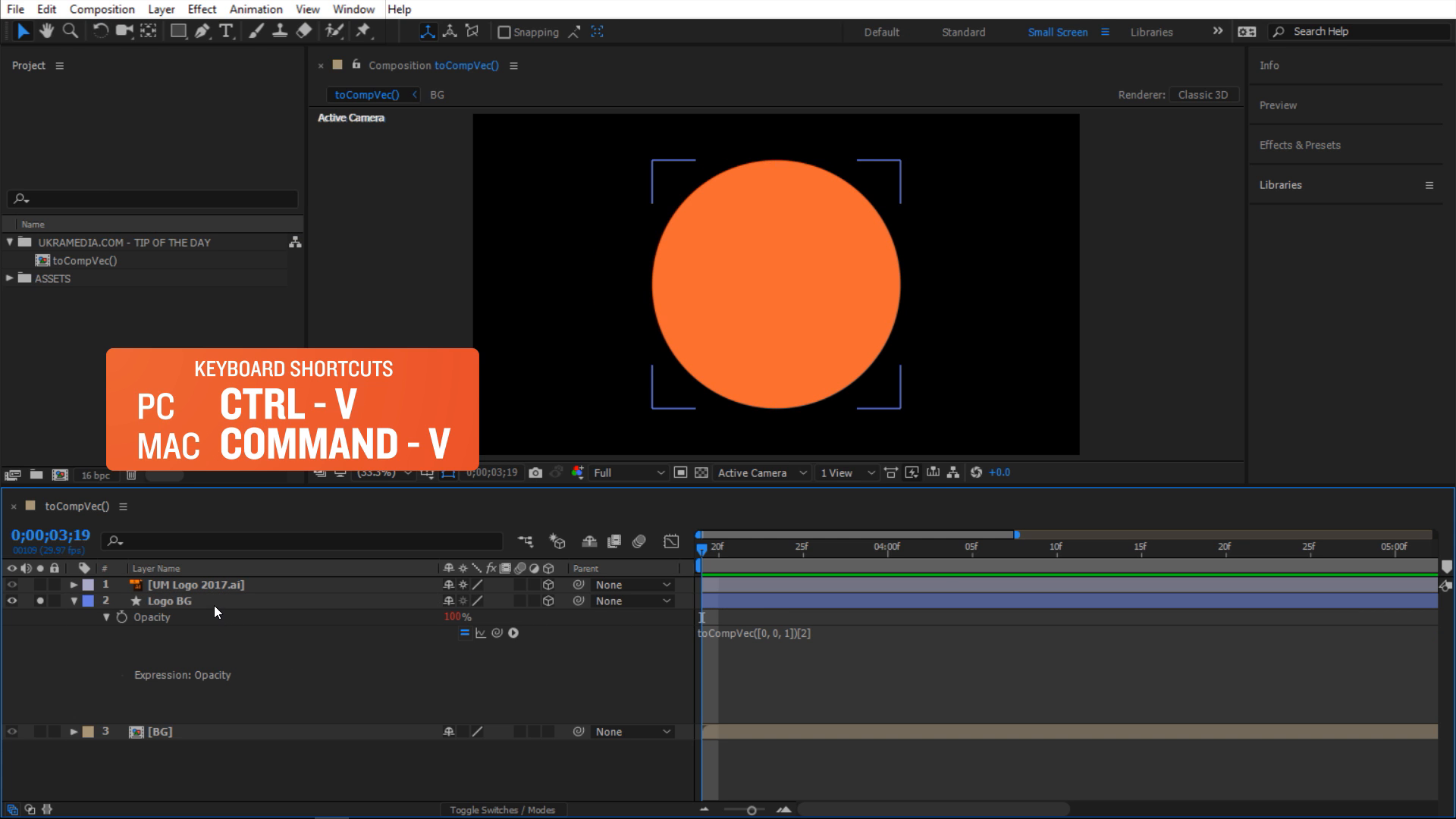
key("shift+r")
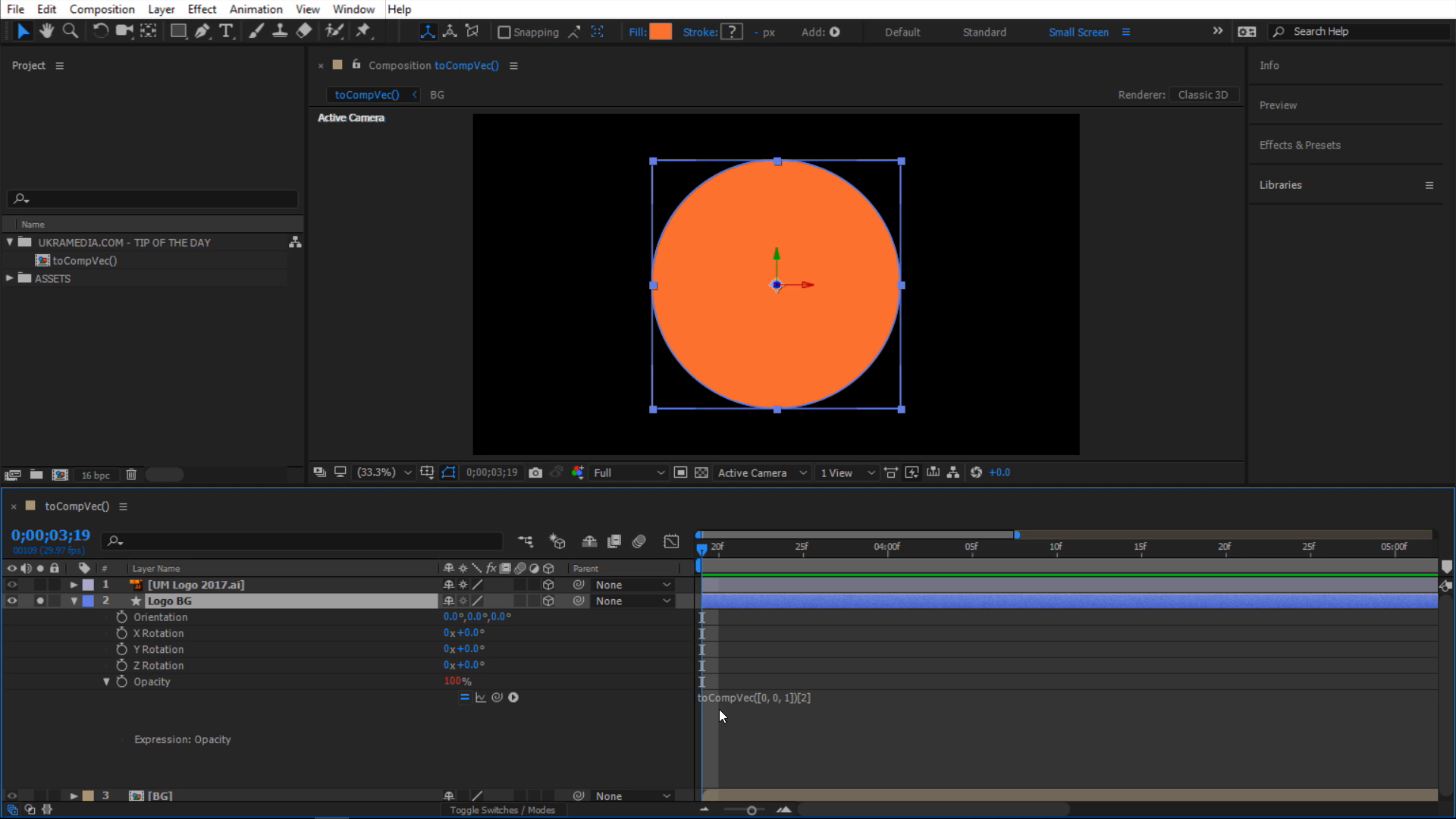
mouse_move(825, 355)
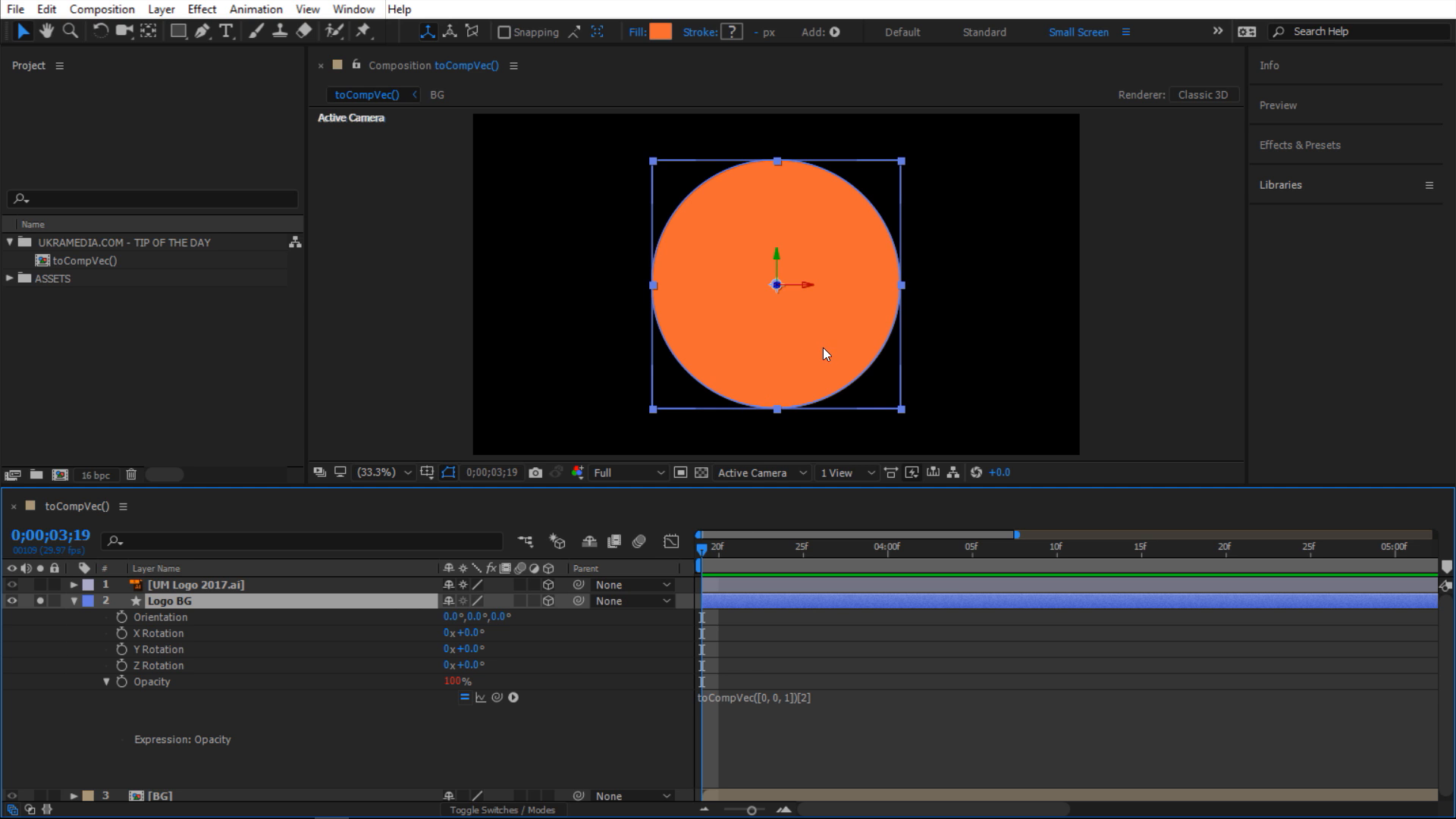
mouse_move(513, 634)
type("-")
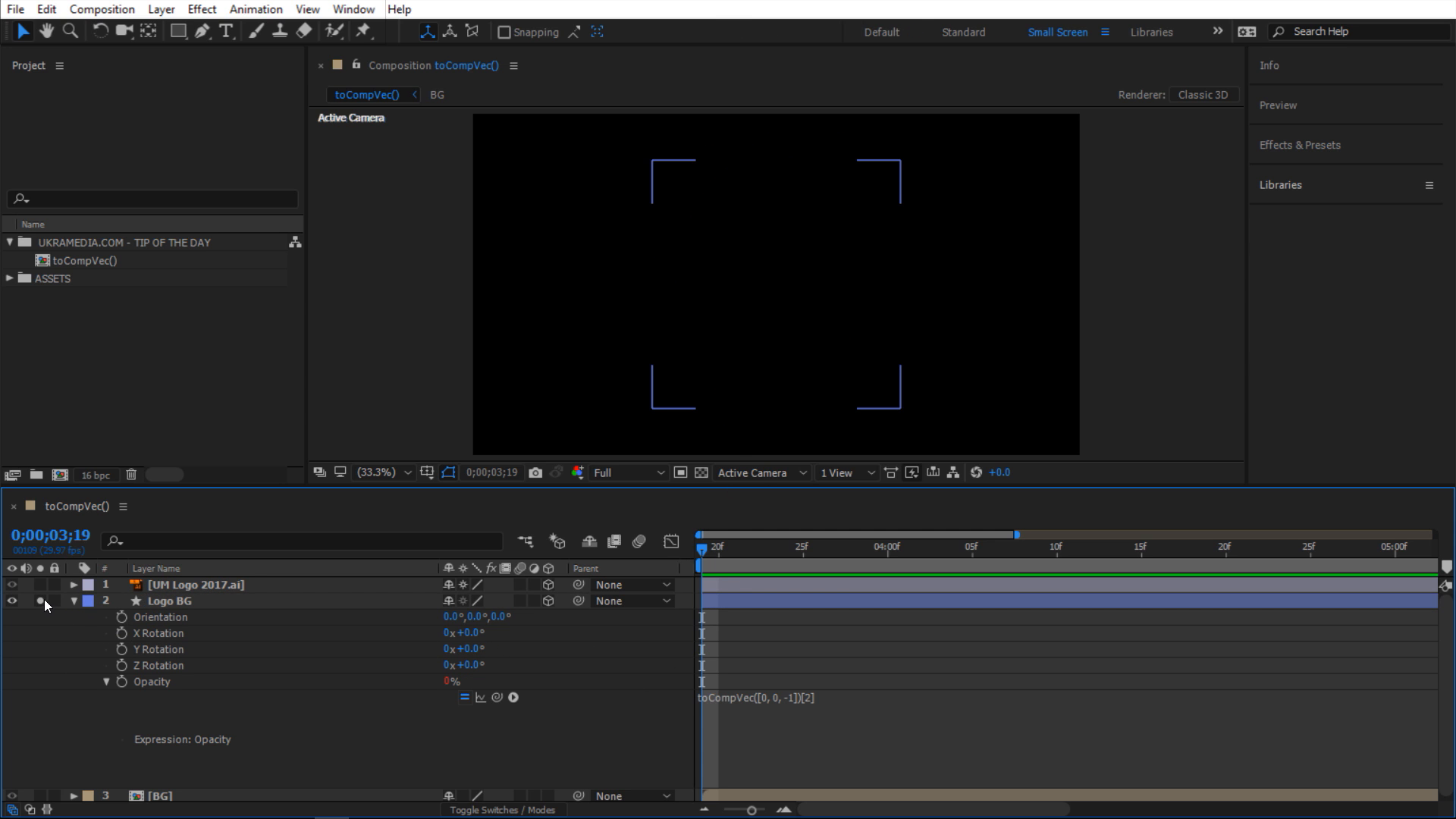
Step: Turn off Solo on the Logo BG circle to show all layers again
left_click(73, 601)
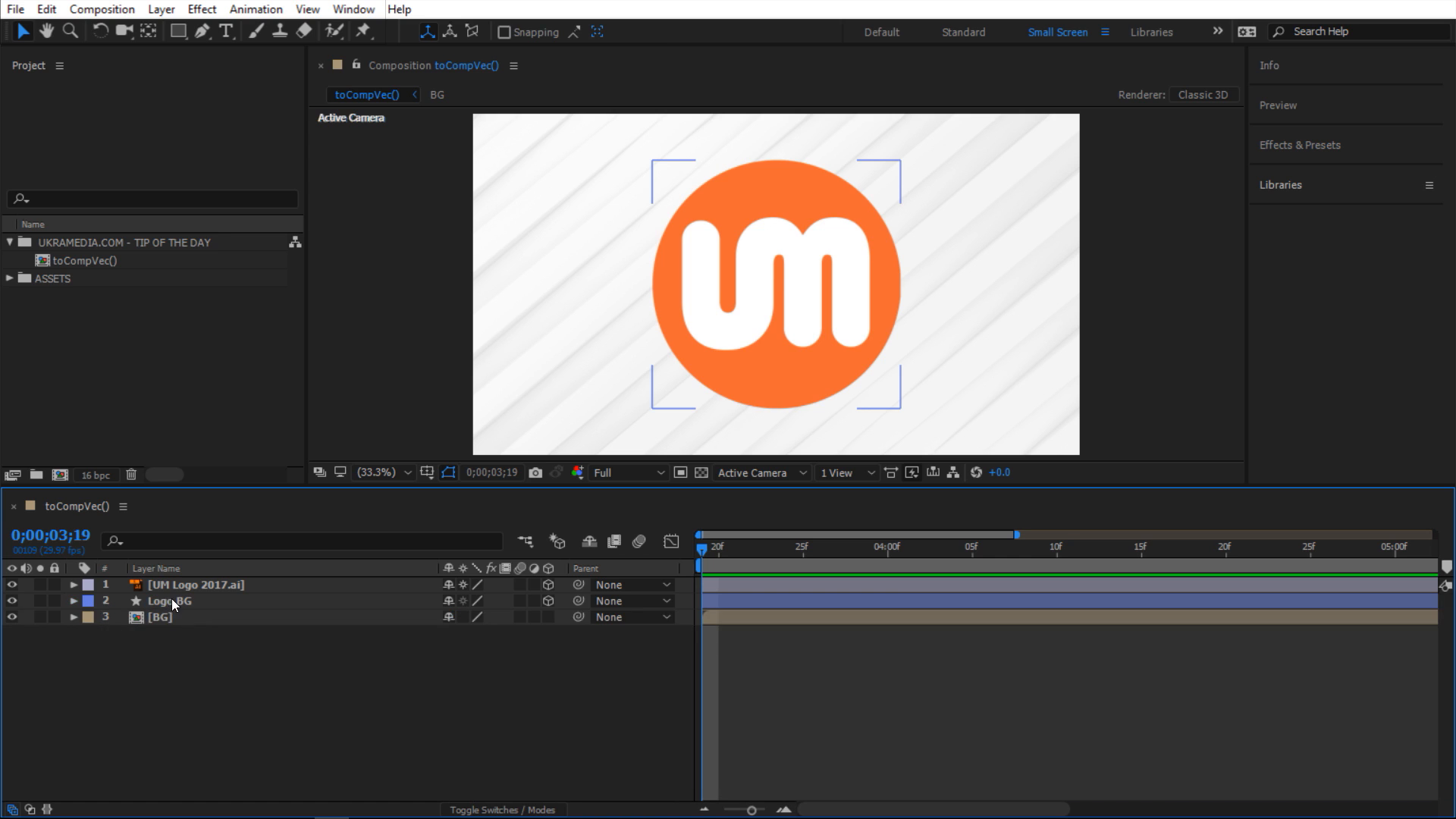
Step: Parent Logo BG to 1. UM Logo 2017.ai and show the logo's rotation properties
left_click(169, 600)
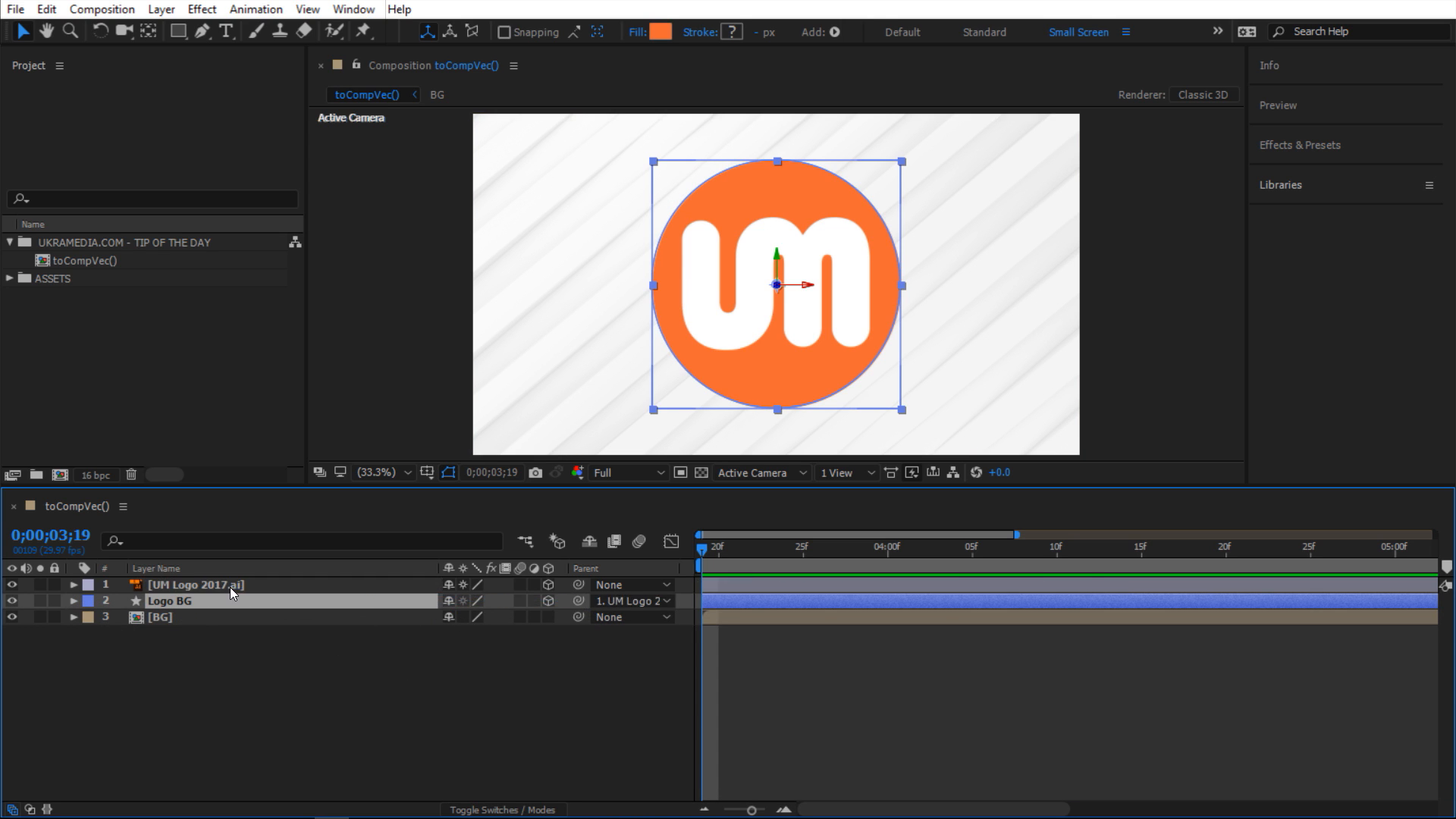
key("r")
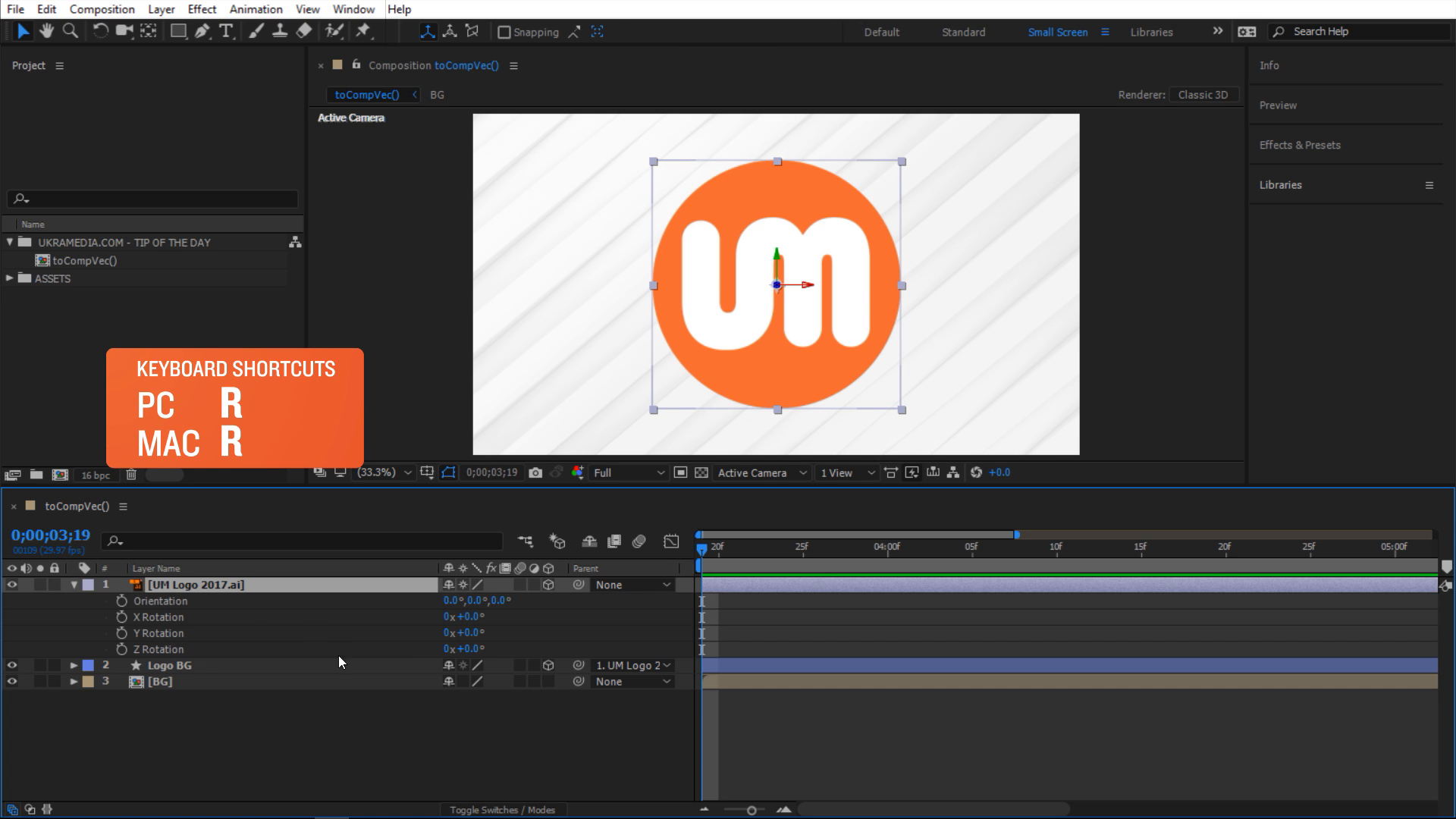